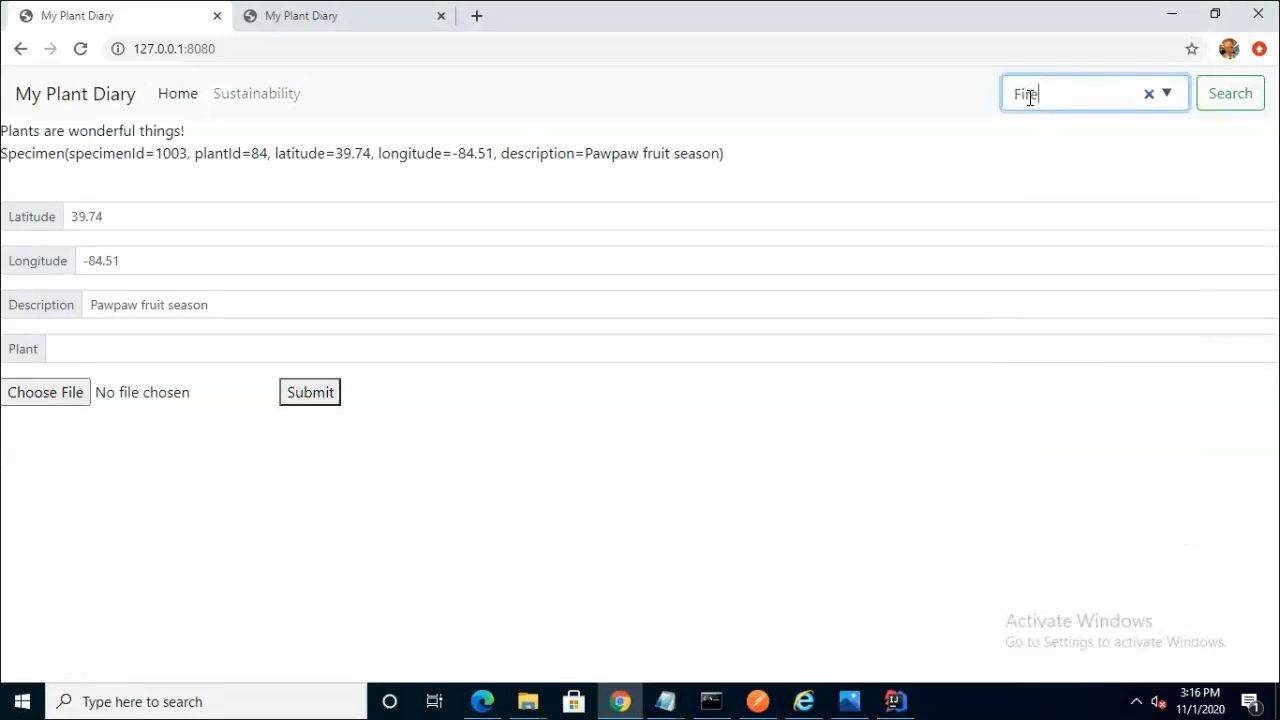
Search plants for Fire and show the specimensByPlant list for plant 6351 from the results
{"action": "left_click", "coordinate": [1216, 94]}
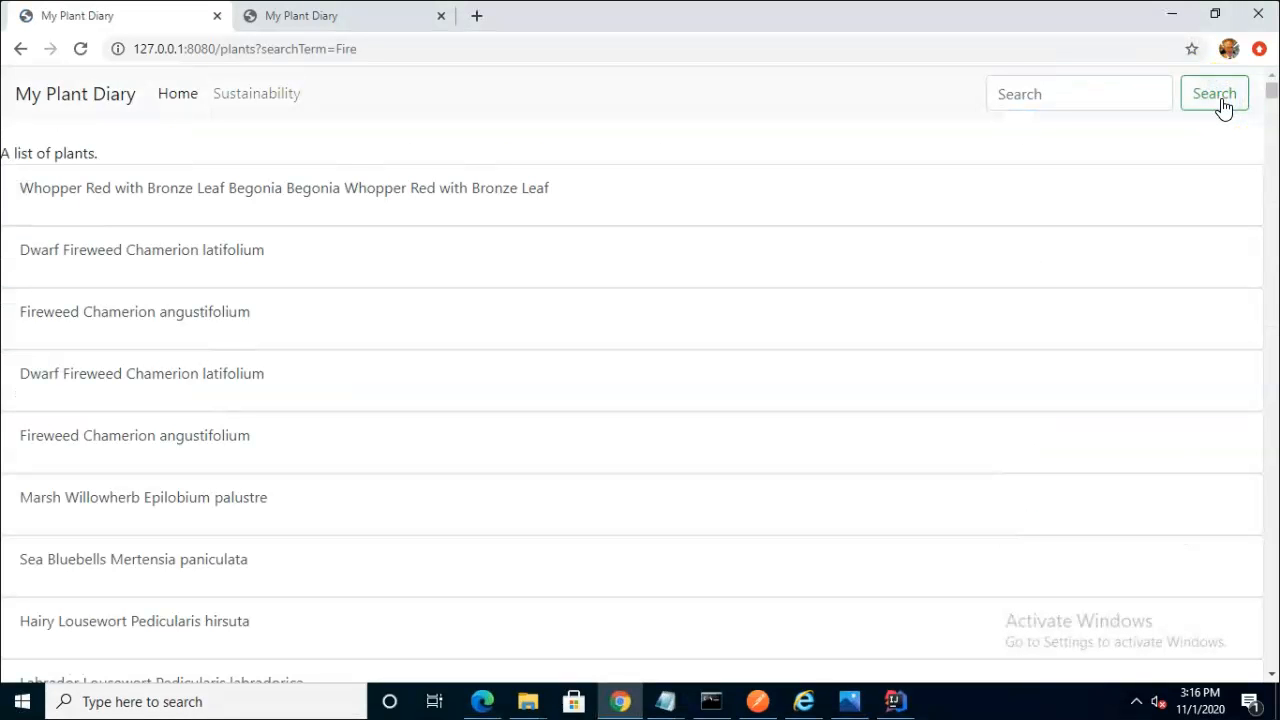
{"action": "mouse_move", "coordinate": [1020, 190]}
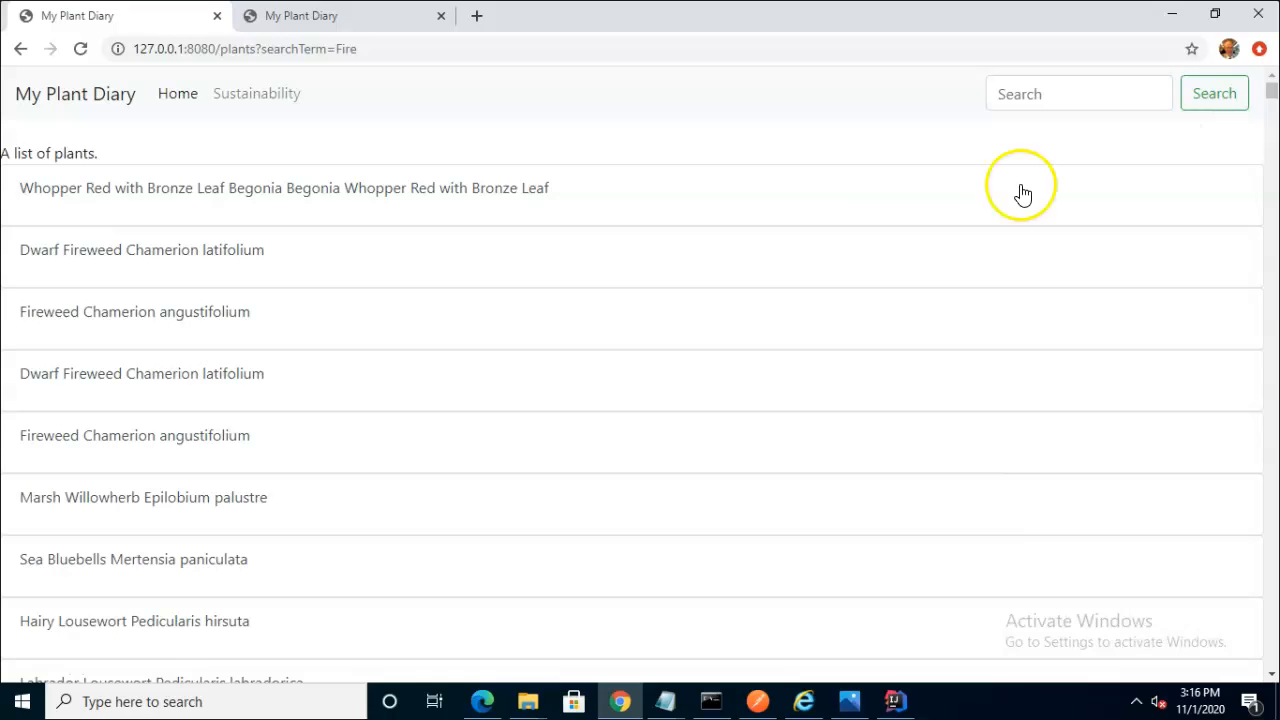
{"action": "left_click", "coordinate": [284, 188]}
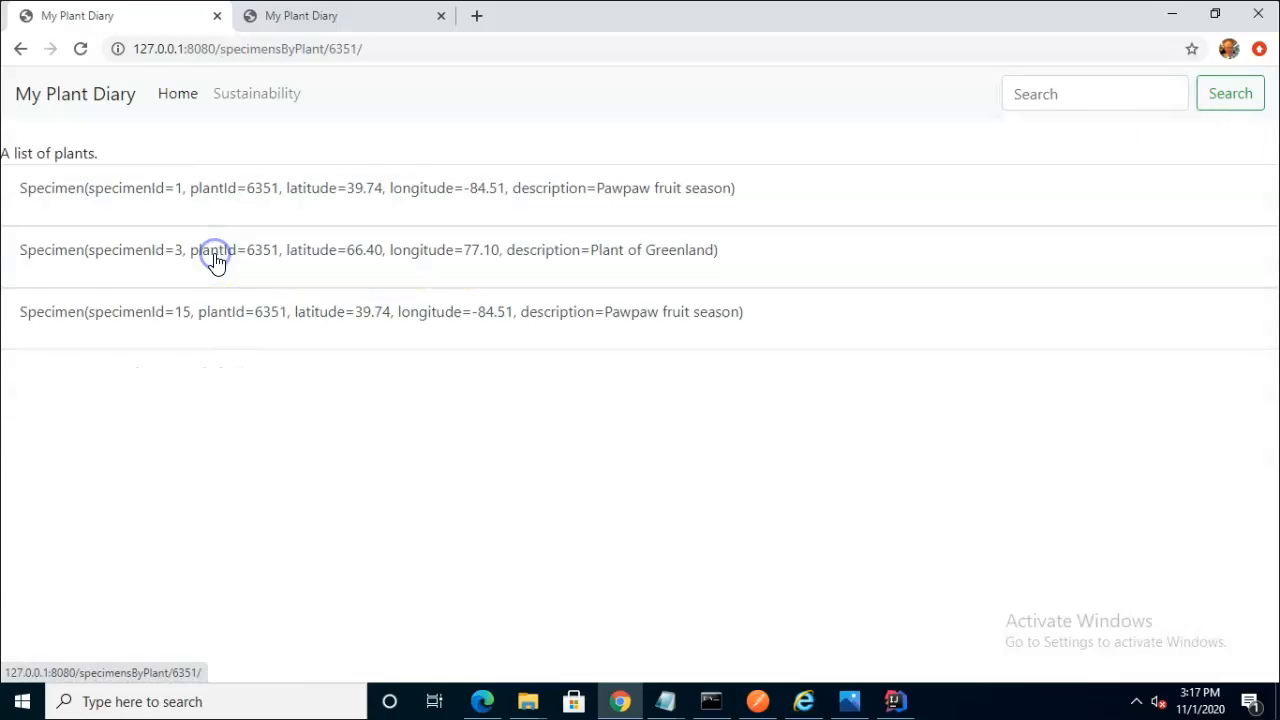
{"action": "mouse_move", "coordinate": [218, 262]}
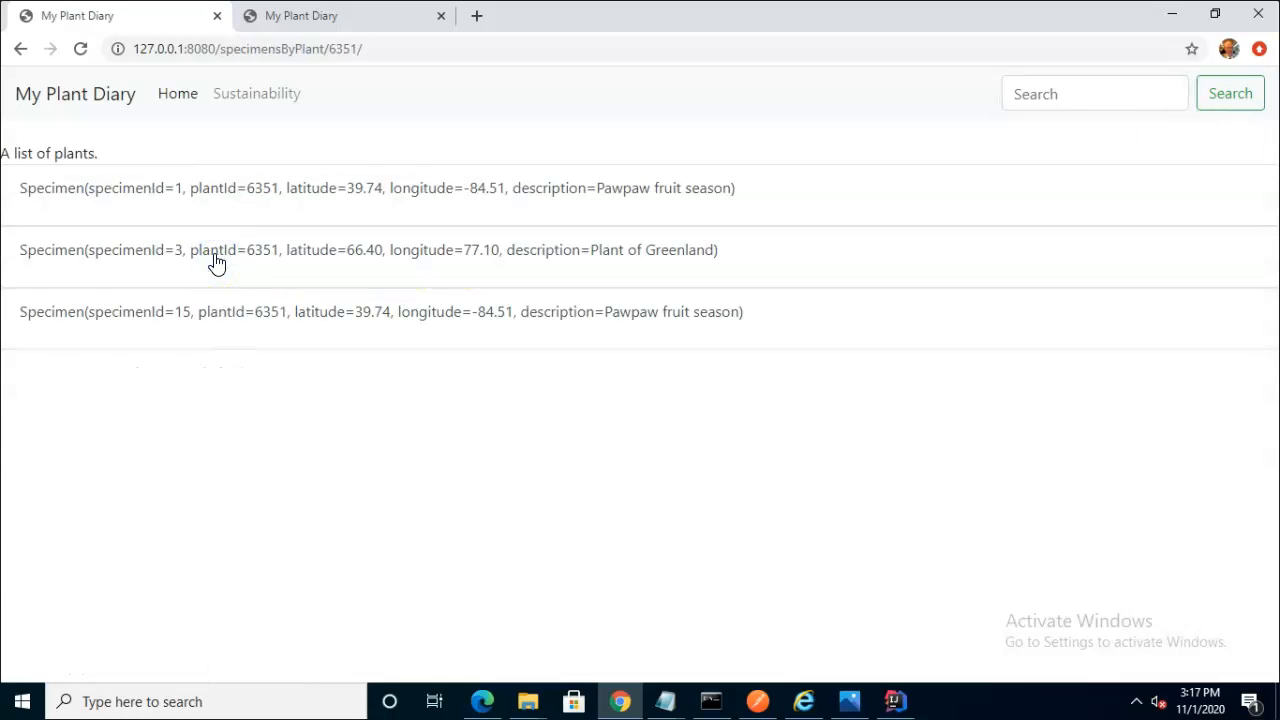
{"action": "mouse_move", "coordinate": [140, 296]}
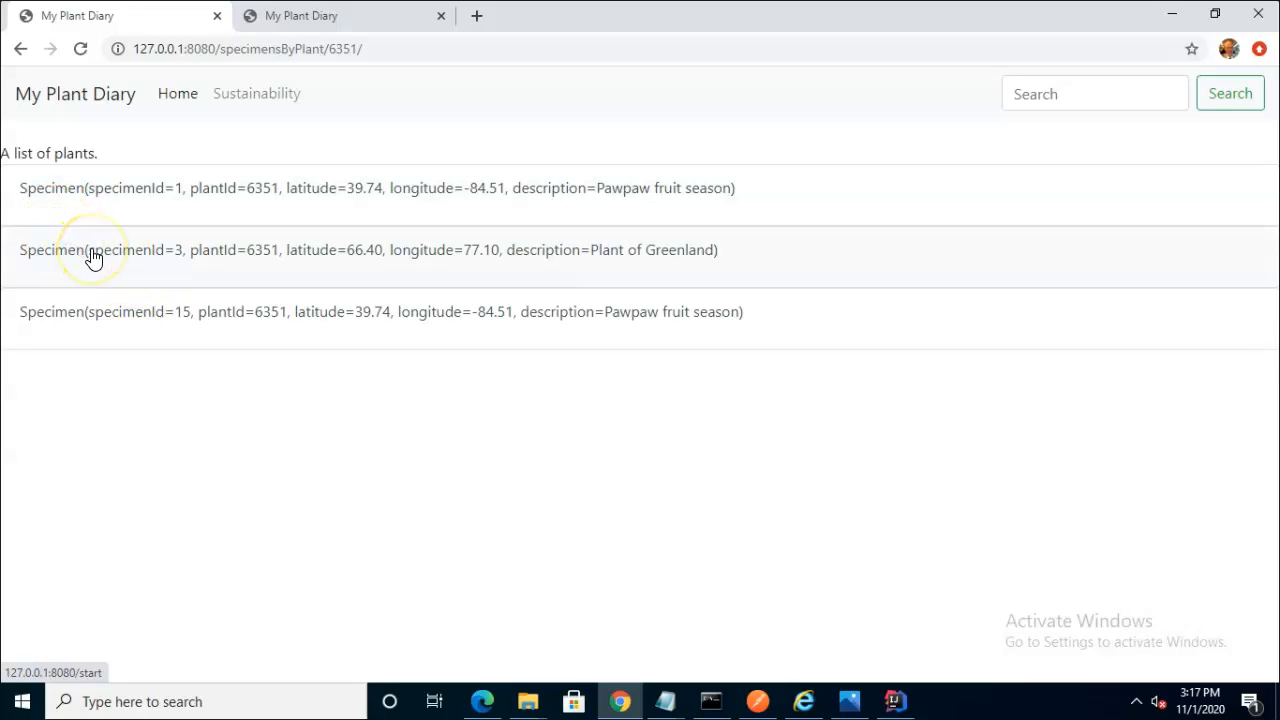
{"action": "mouse_move", "coordinate": [94, 258]}
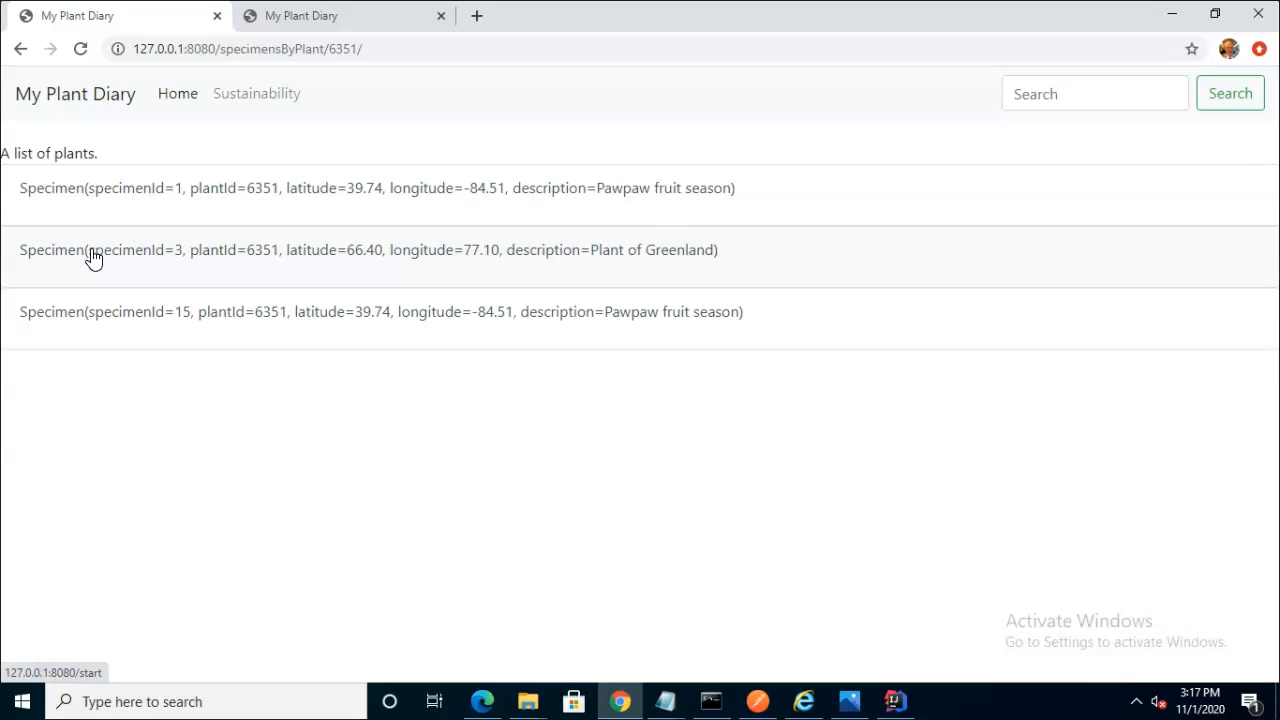
{"action": "mouse_move", "coordinate": [52, 650]}
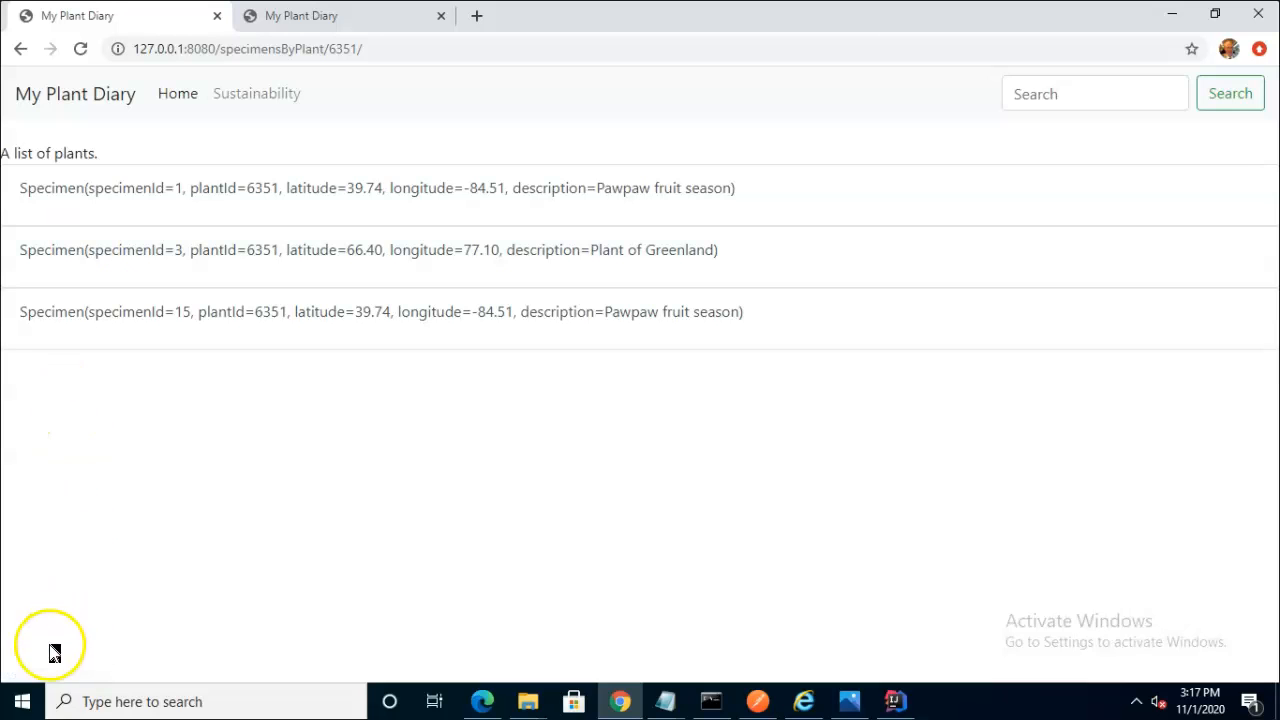
Switch to IntelliJ and review Photo.java's many-to-one specimen mapping
{"action": "left_click", "coordinate": [894, 700]}
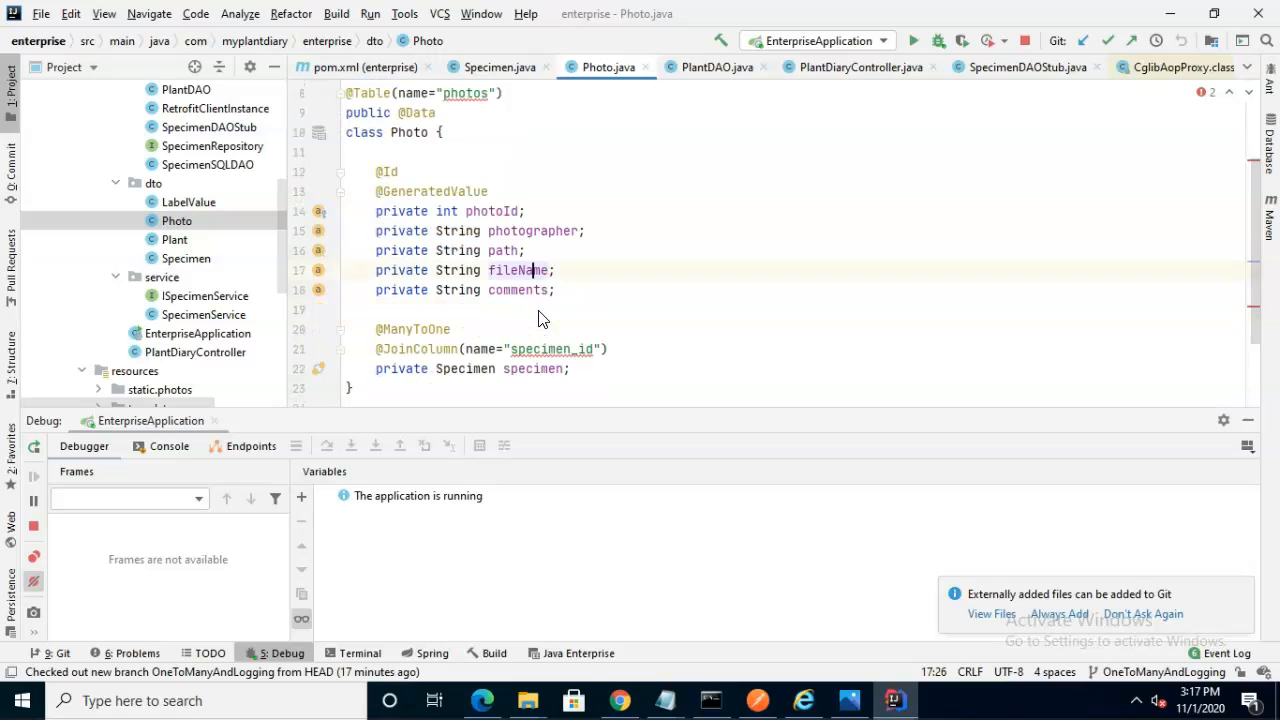
{"action": "scroll", "scroll_direction": "up", "scroll_amount": 3}
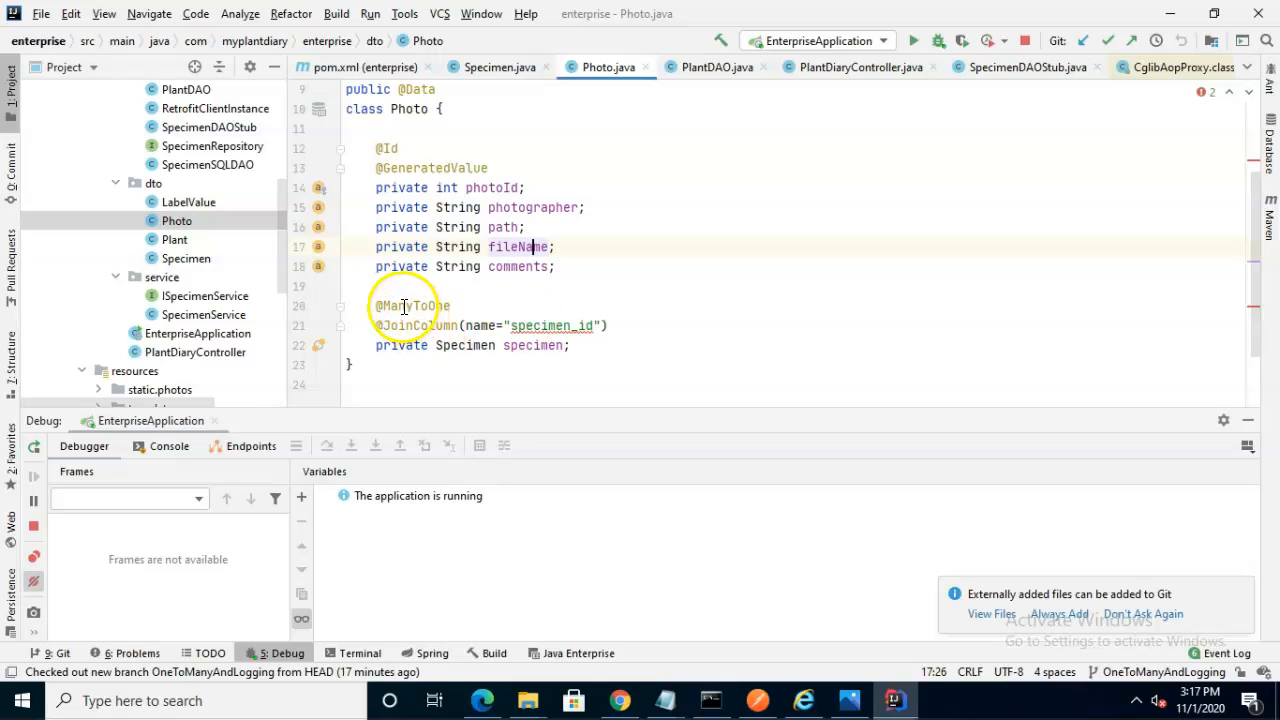
{"action": "mouse_move", "coordinate": [632, 260]}
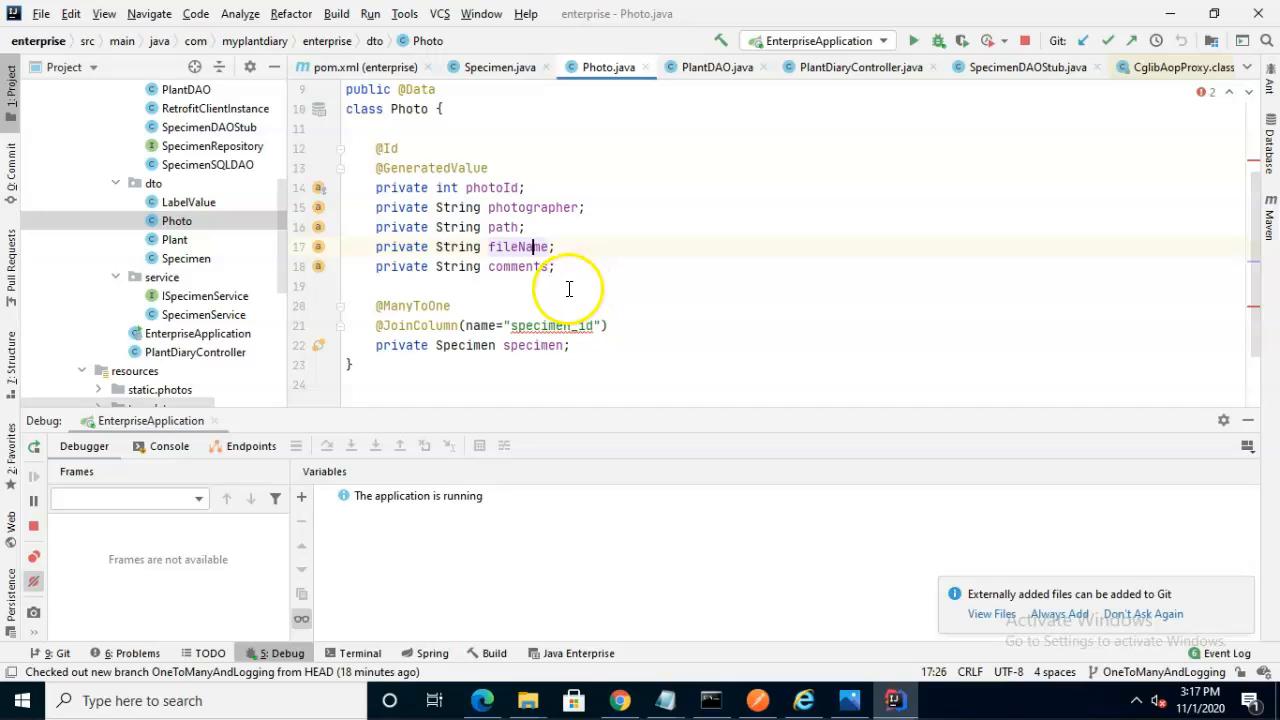
{"action": "mouse_move", "coordinate": [180, 278]}
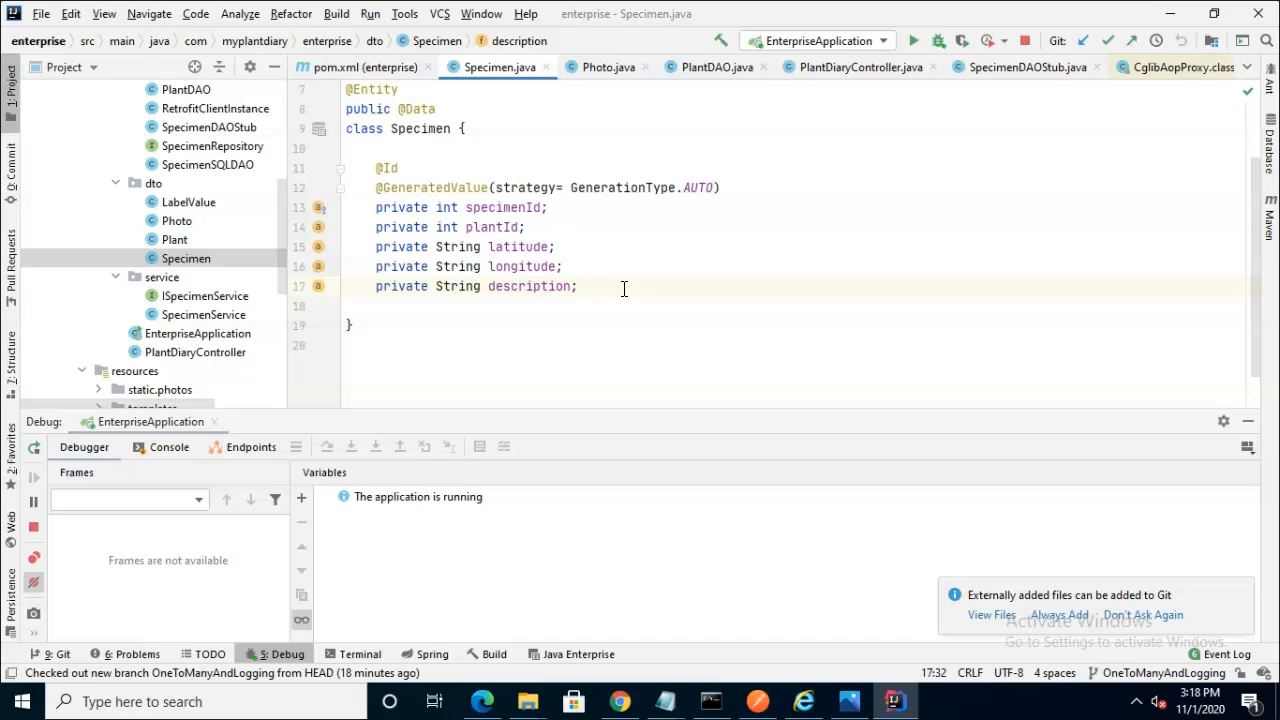
{"action": "key", "text": "enter"}
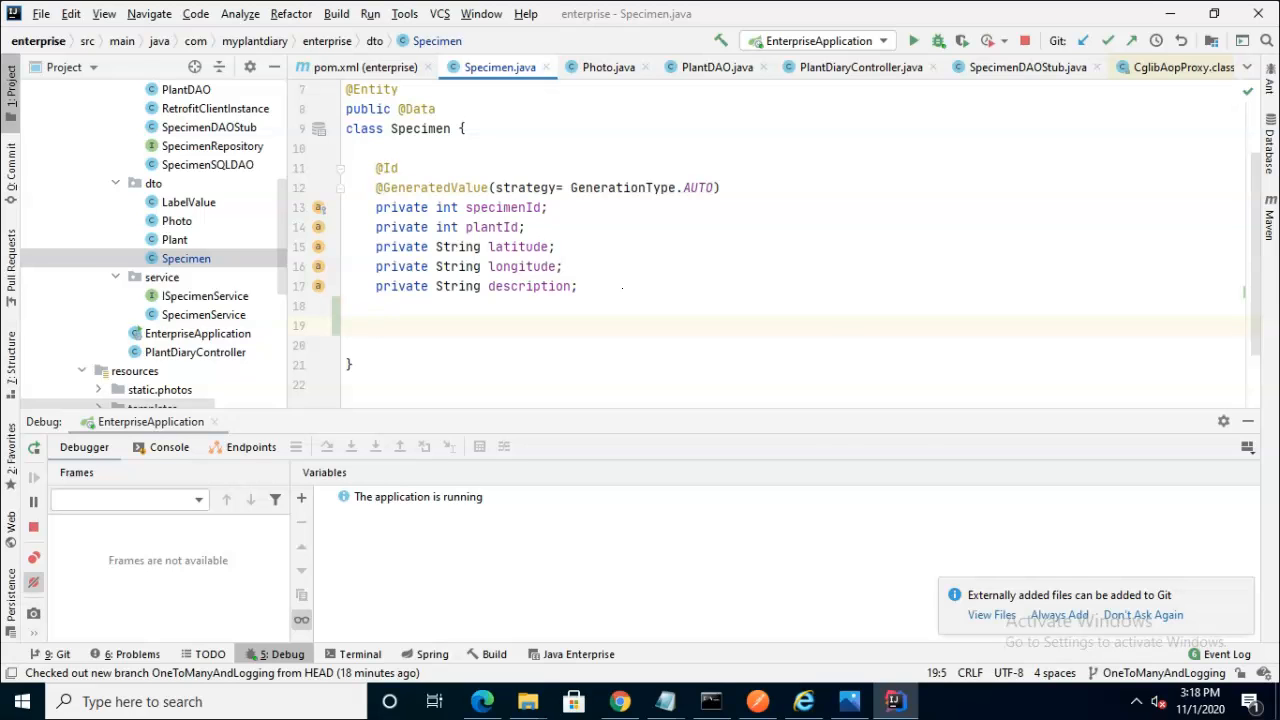
{"action": "type", "text": "private List<Photo> photos;"}
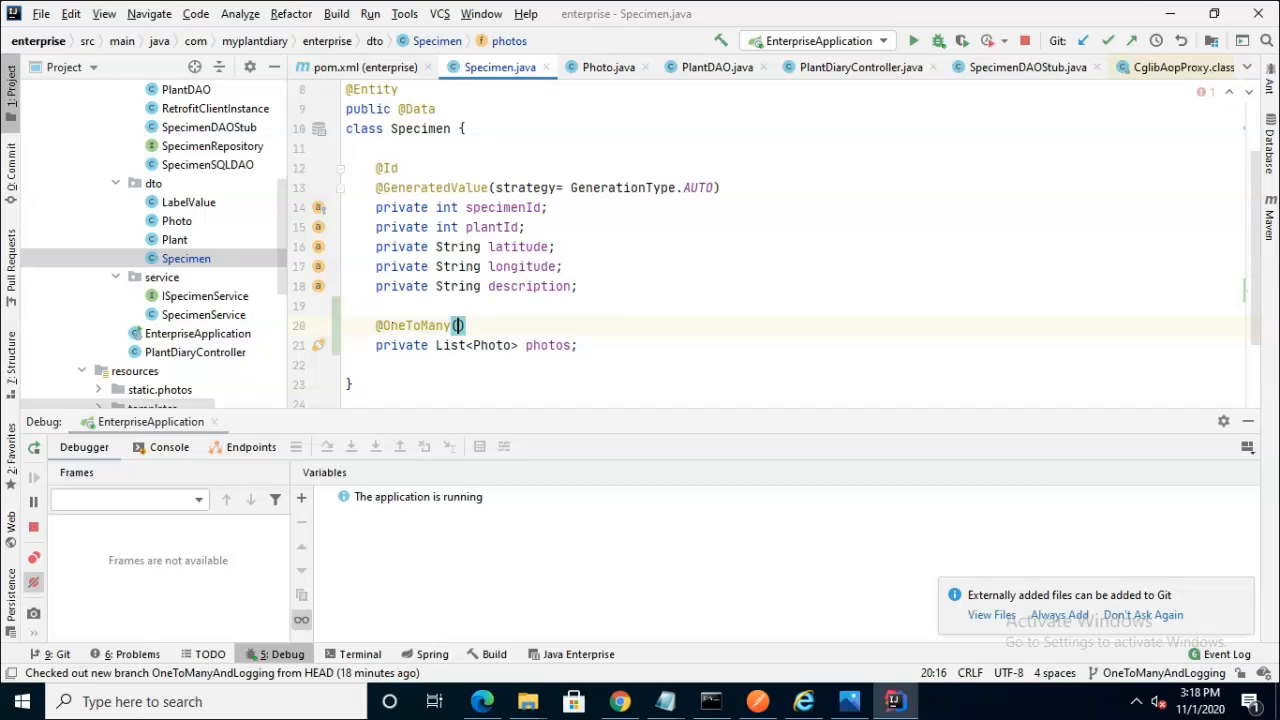
{"action": "type", "text": "mapp"}
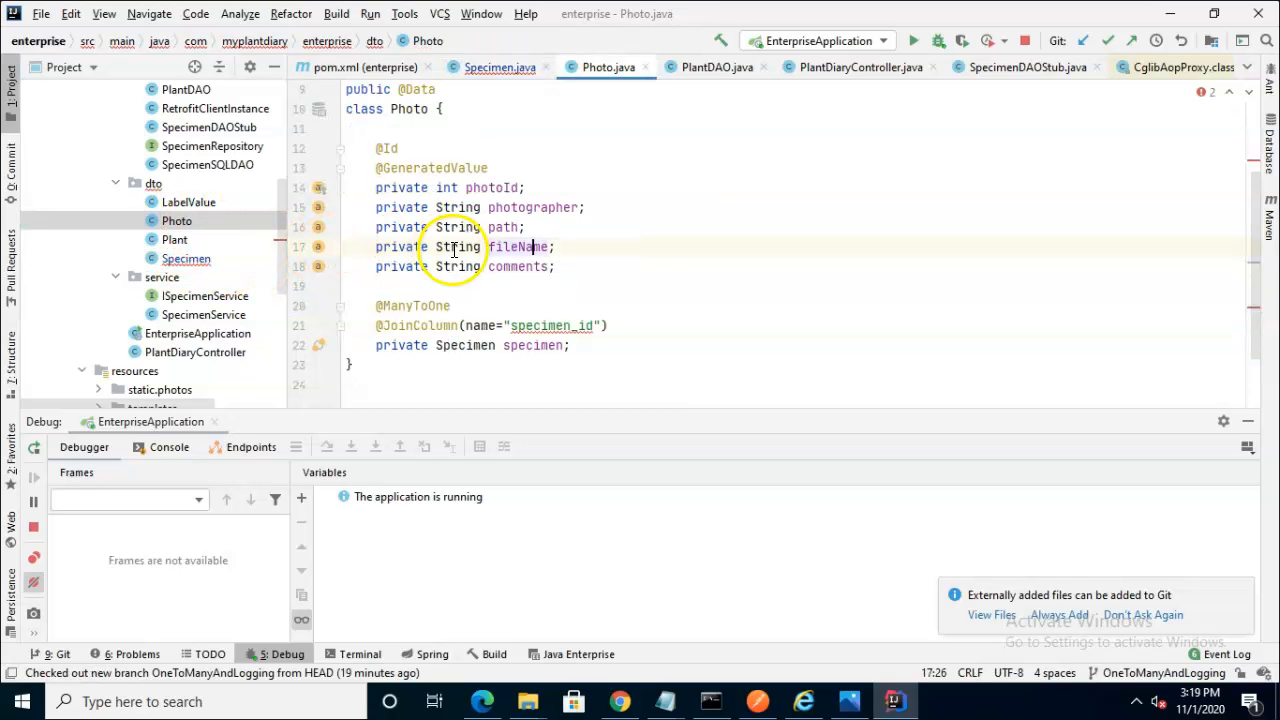
{"action": "double_click", "coordinate": [534, 344]}
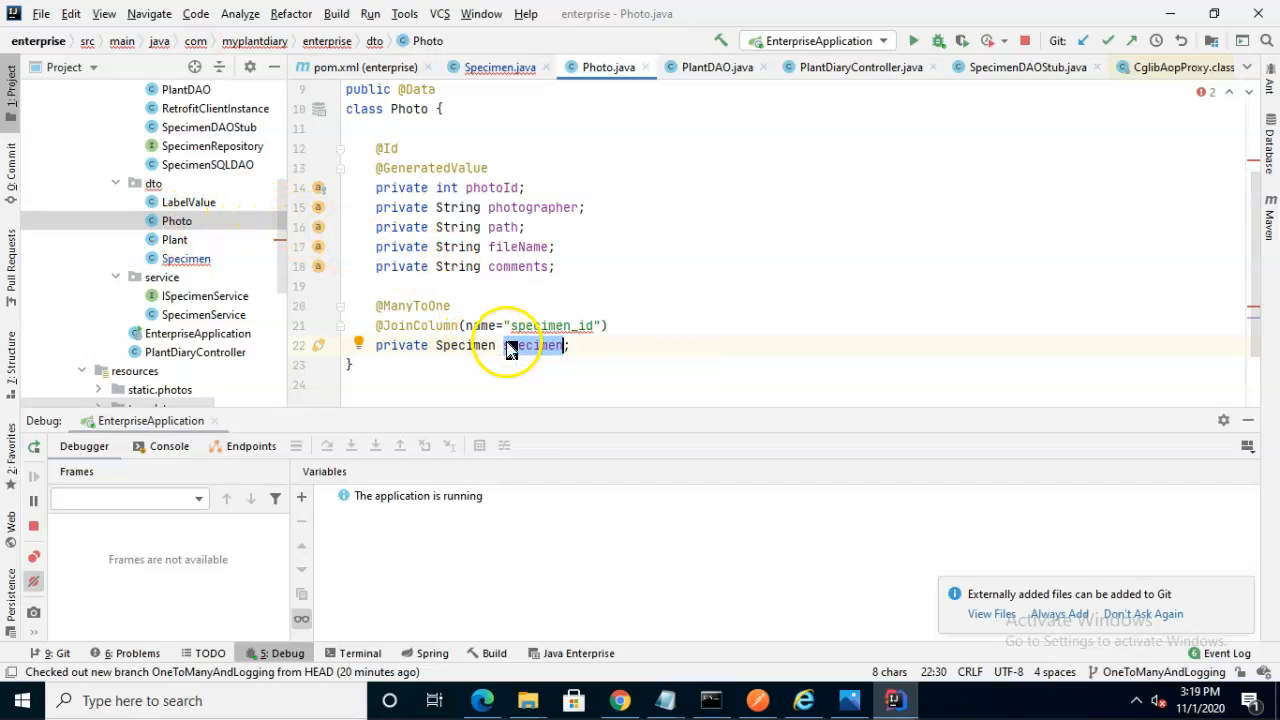
{"action": "mouse_move", "coordinate": [484, 324]}
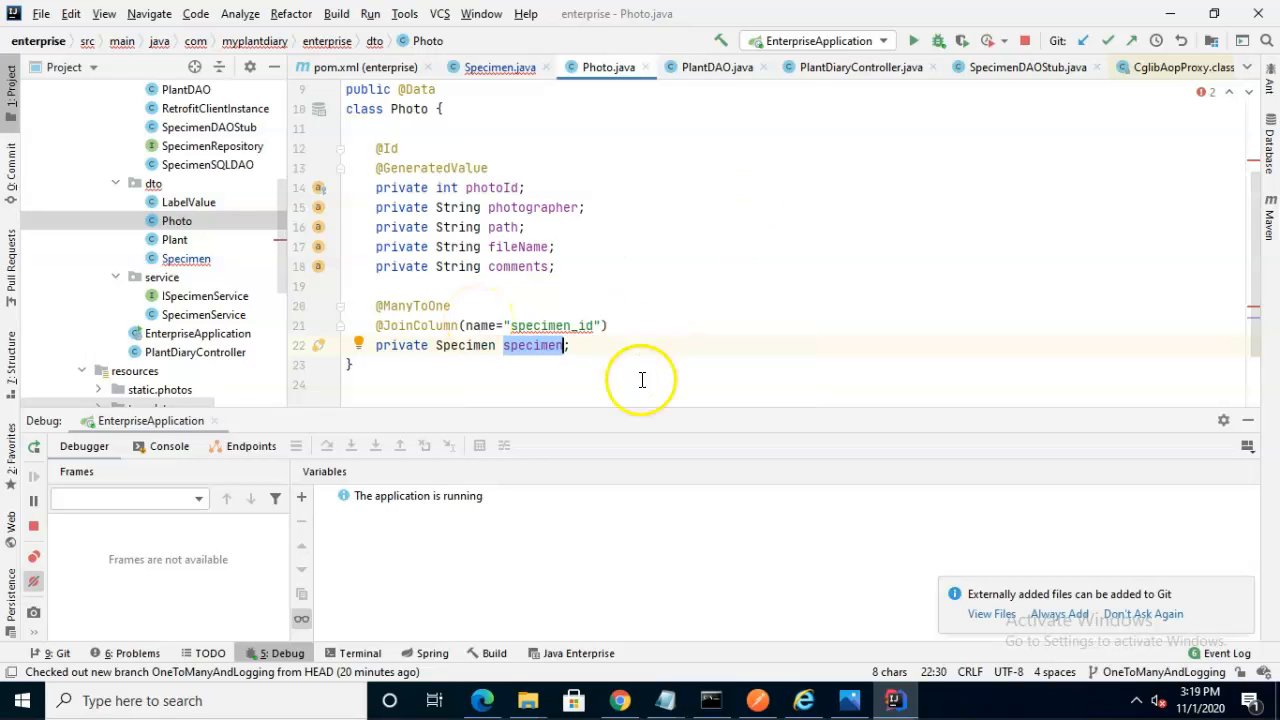
{"action": "mouse_move", "coordinate": [536, 344]}
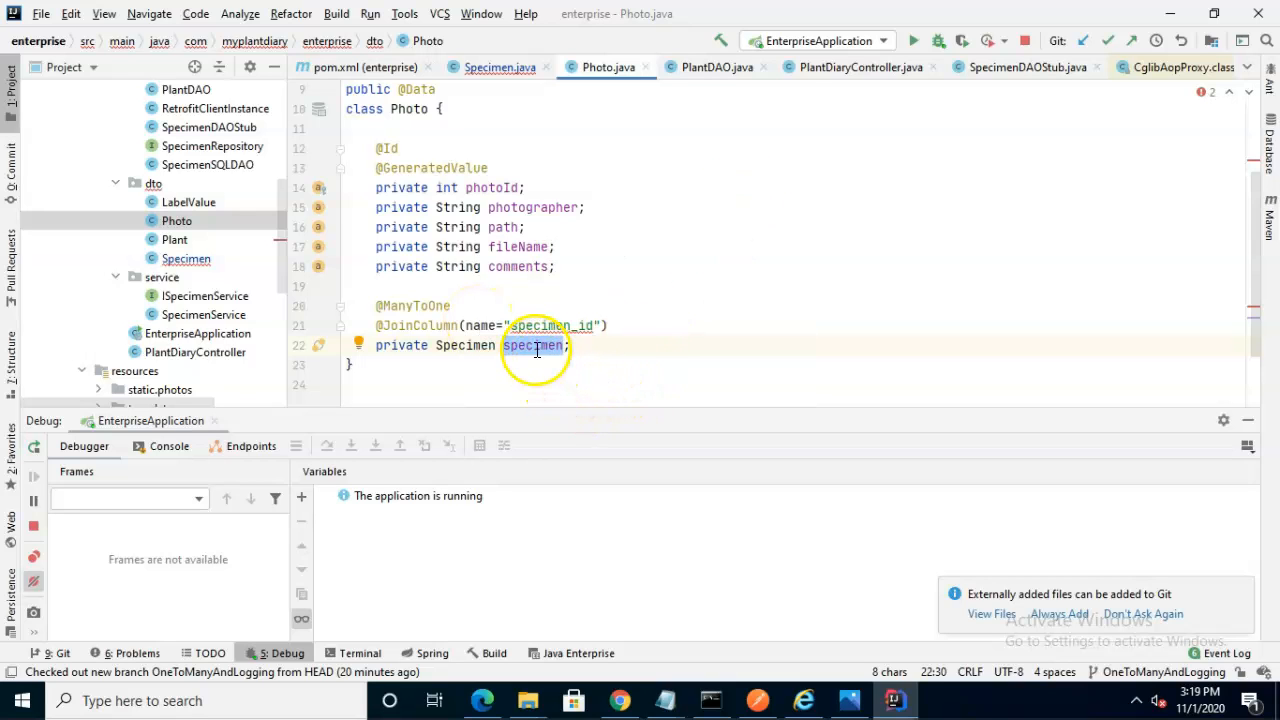
{"action": "left_click", "coordinate": [186, 258]}
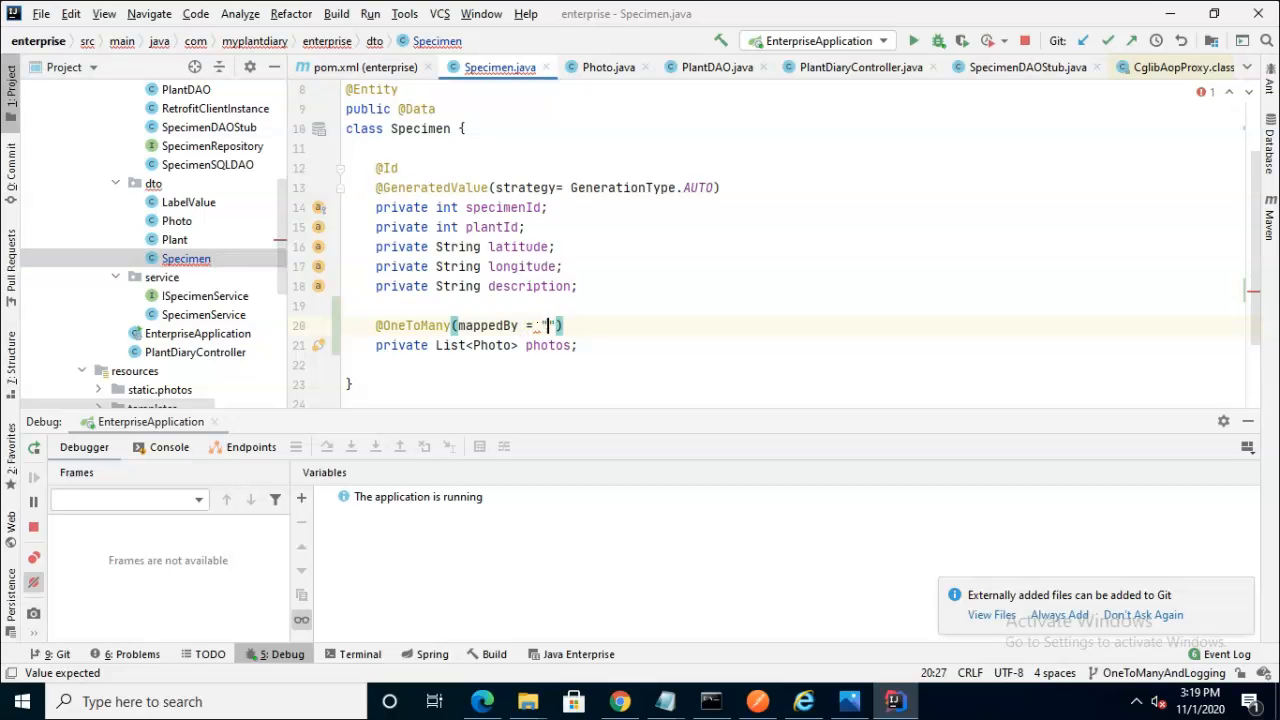
{"action": "type", "text": "specimen"}
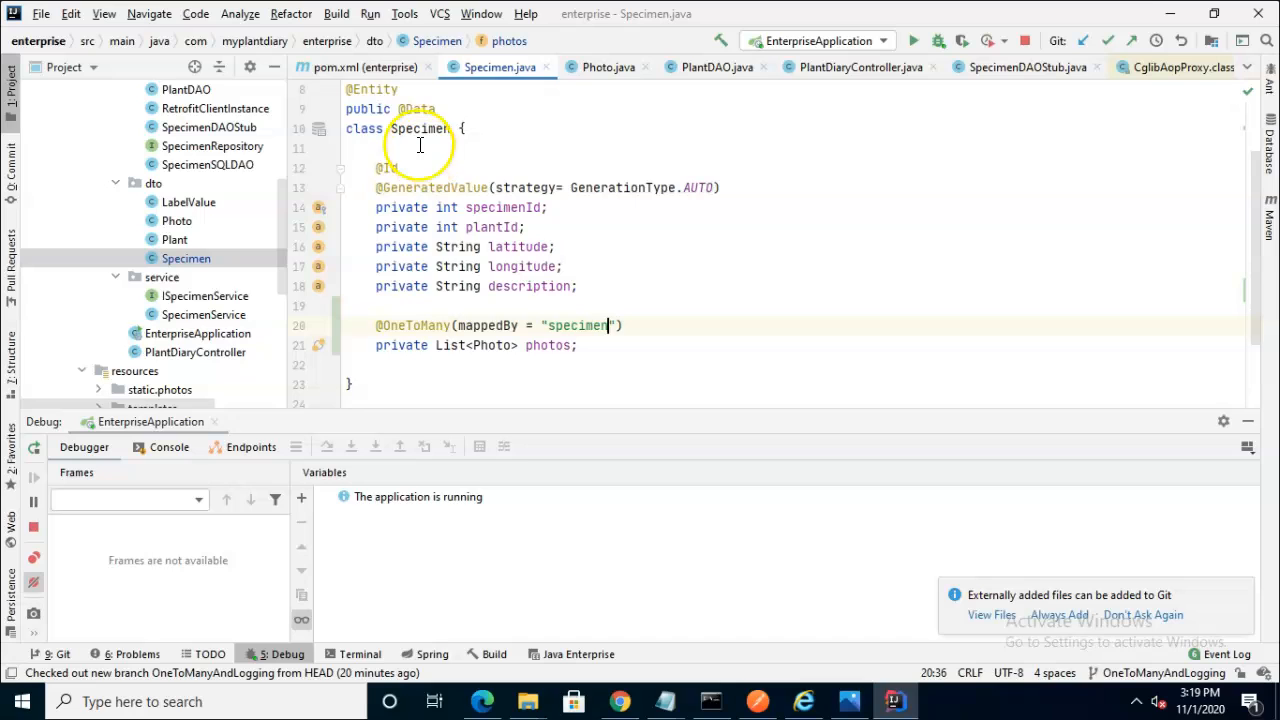
{"action": "mouse_move", "coordinate": [504, 352]}
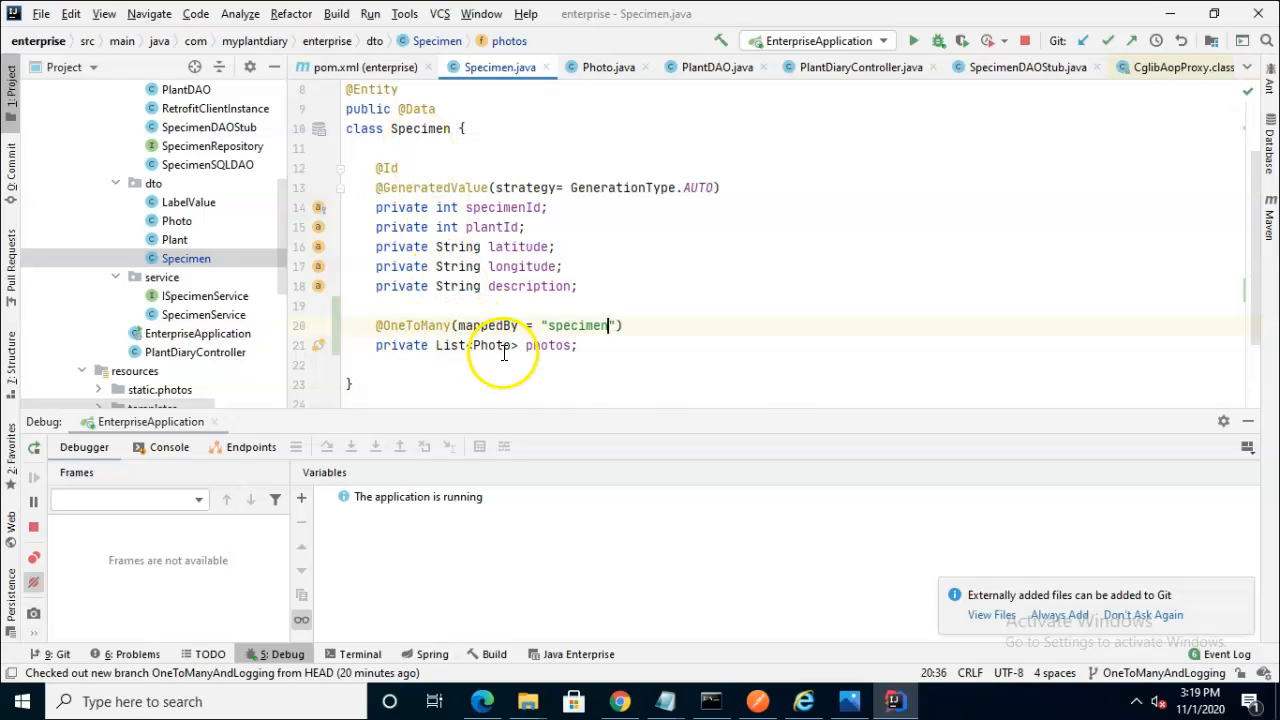
{"action": "mouse_move", "coordinate": [504, 150]}
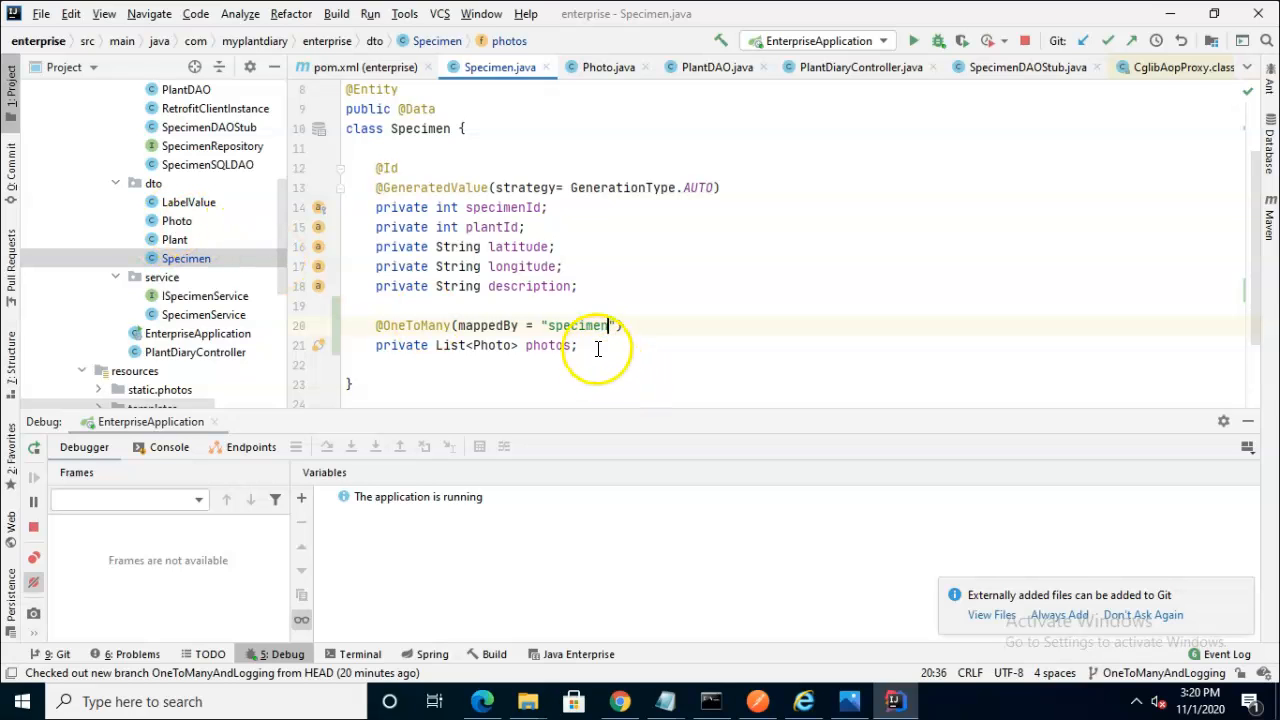
{"action": "left_click", "coordinate": [608, 68]}
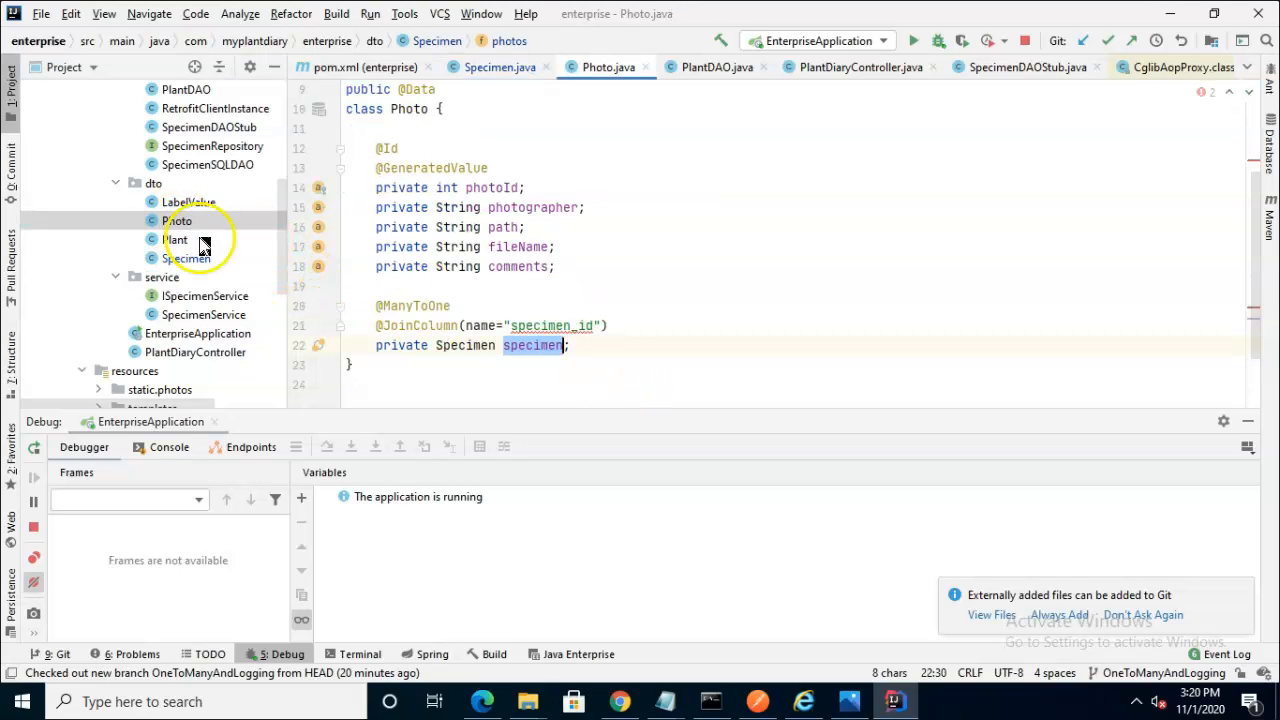
{"action": "left_click", "coordinate": [188, 258]}
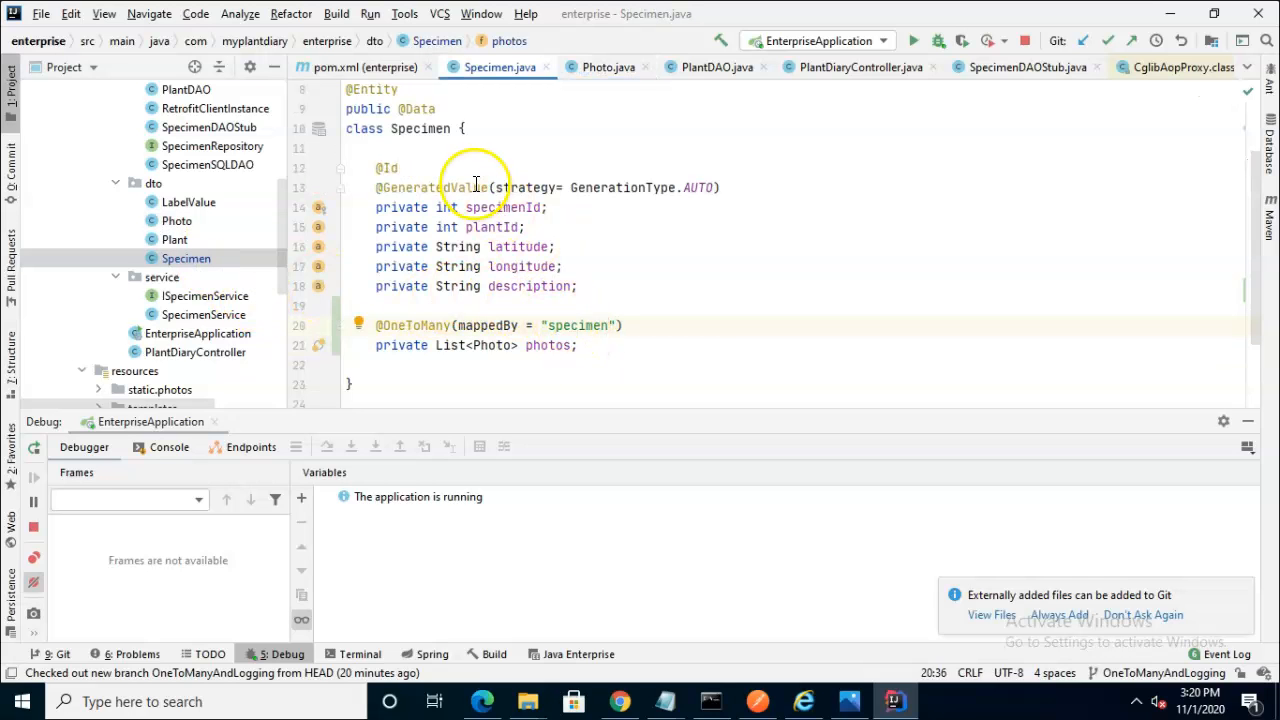
{"action": "mouse_move", "coordinate": [500, 344]}
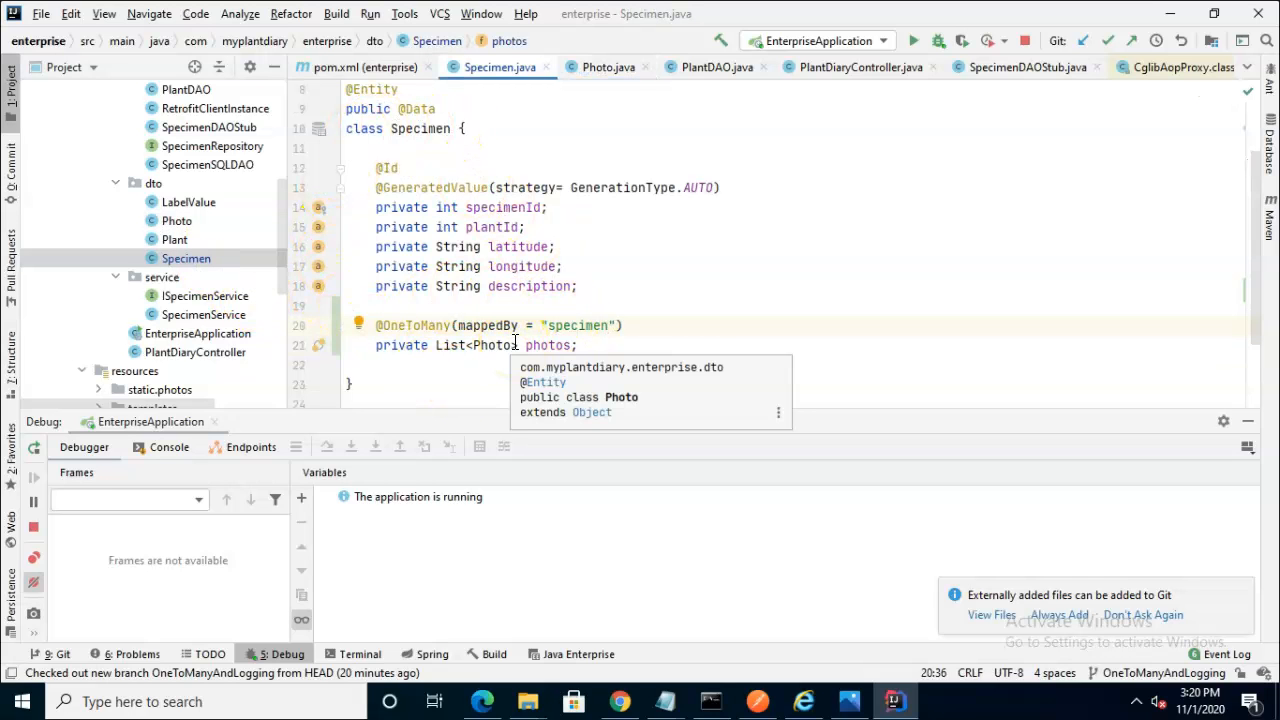
{"action": "mouse_move", "coordinate": [42, 676]}
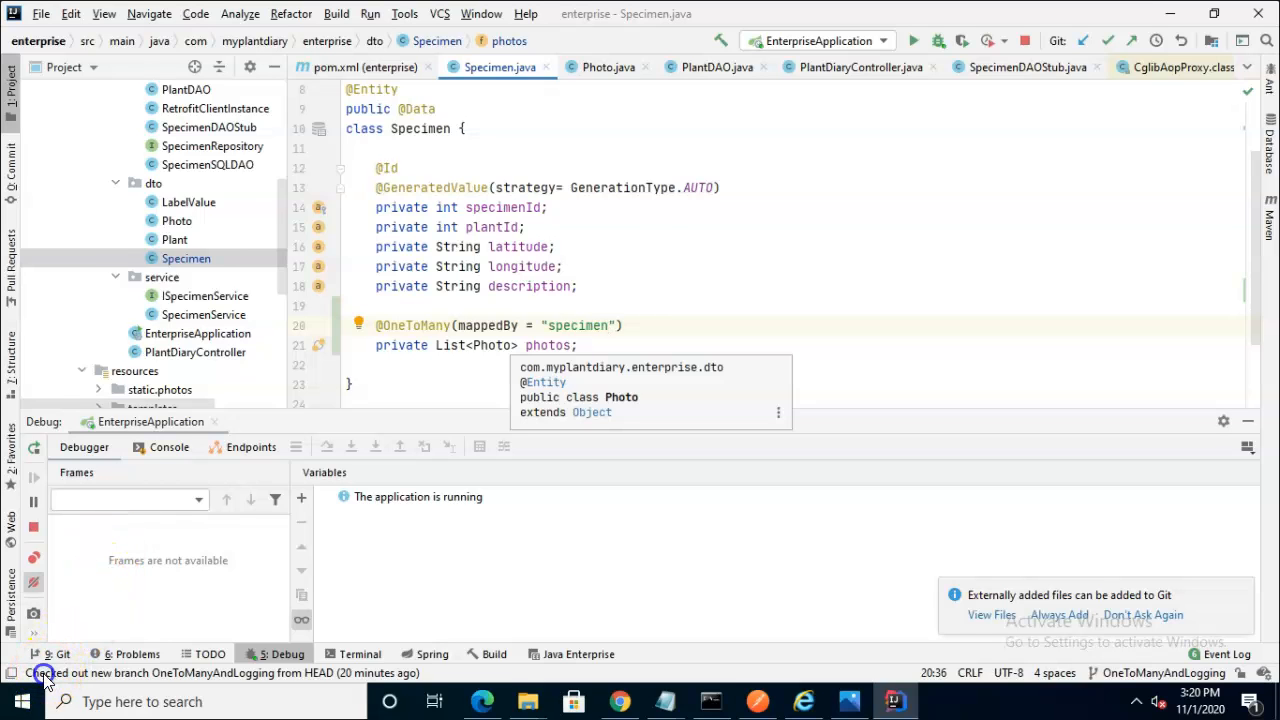
Compare Photo's specimen field with Specimen's mapping to confirm the back-reference name
{"action": "left_click", "coordinate": [608, 68]}
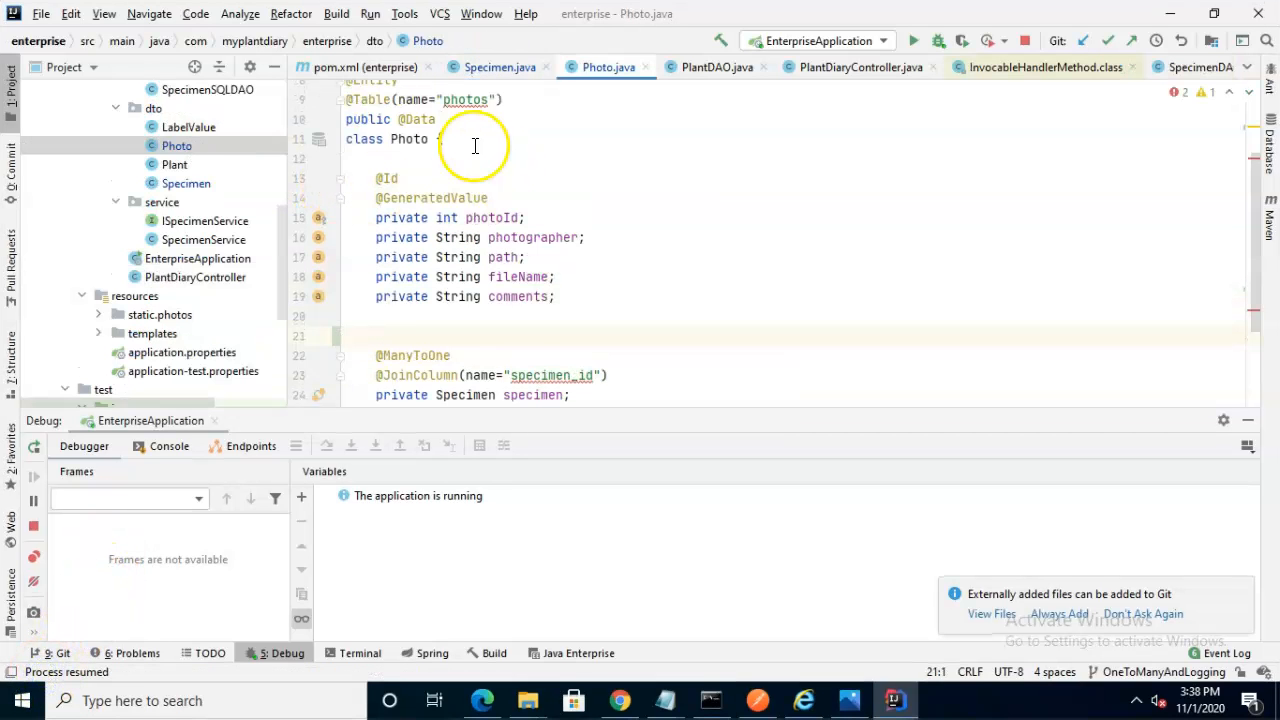
{"action": "scroll", "scroll_direction": "up", "scroll_amount": 3}
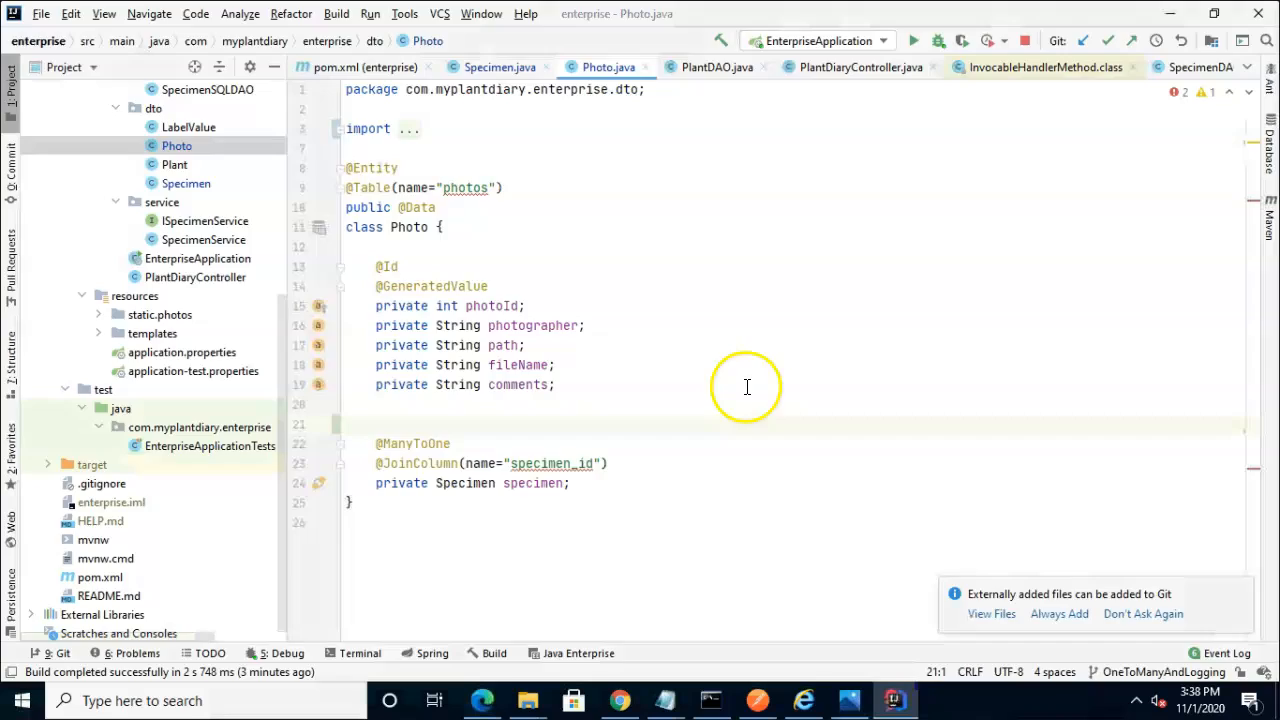
{"action": "mouse_move", "coordinate": [700, 404]}
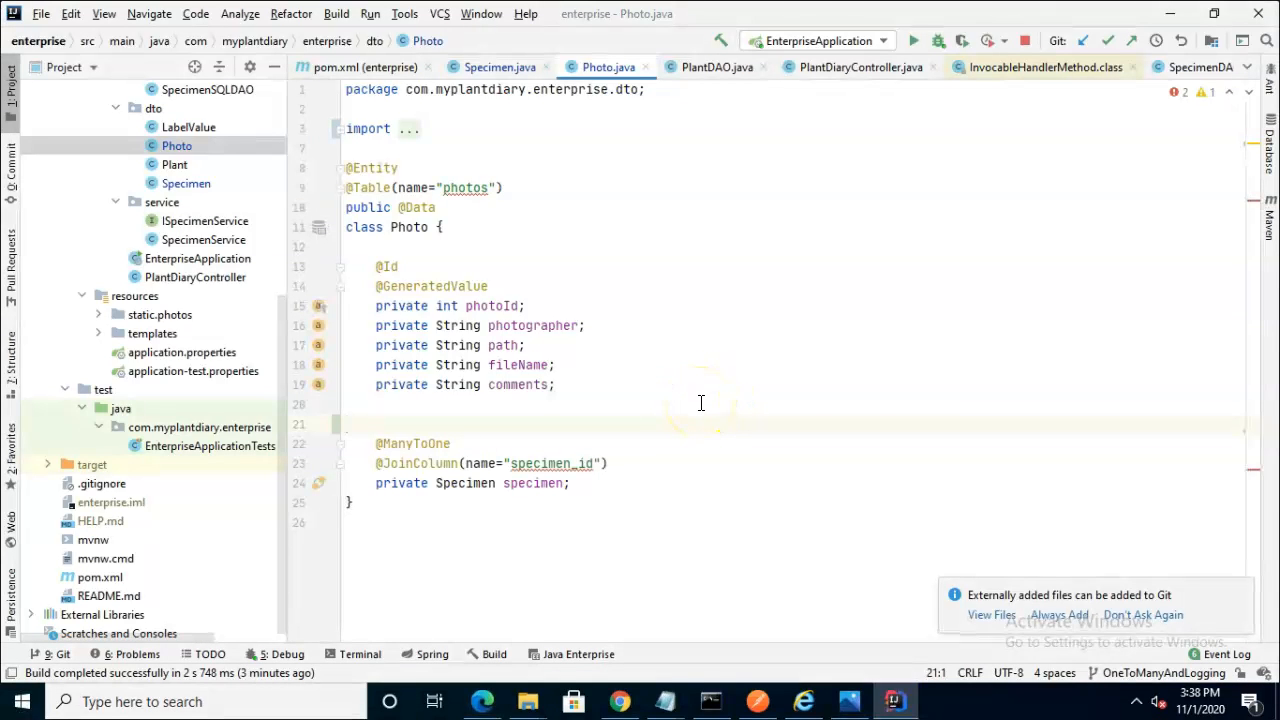
{"action": "mouse_move", "coordinate": [530, 418]}
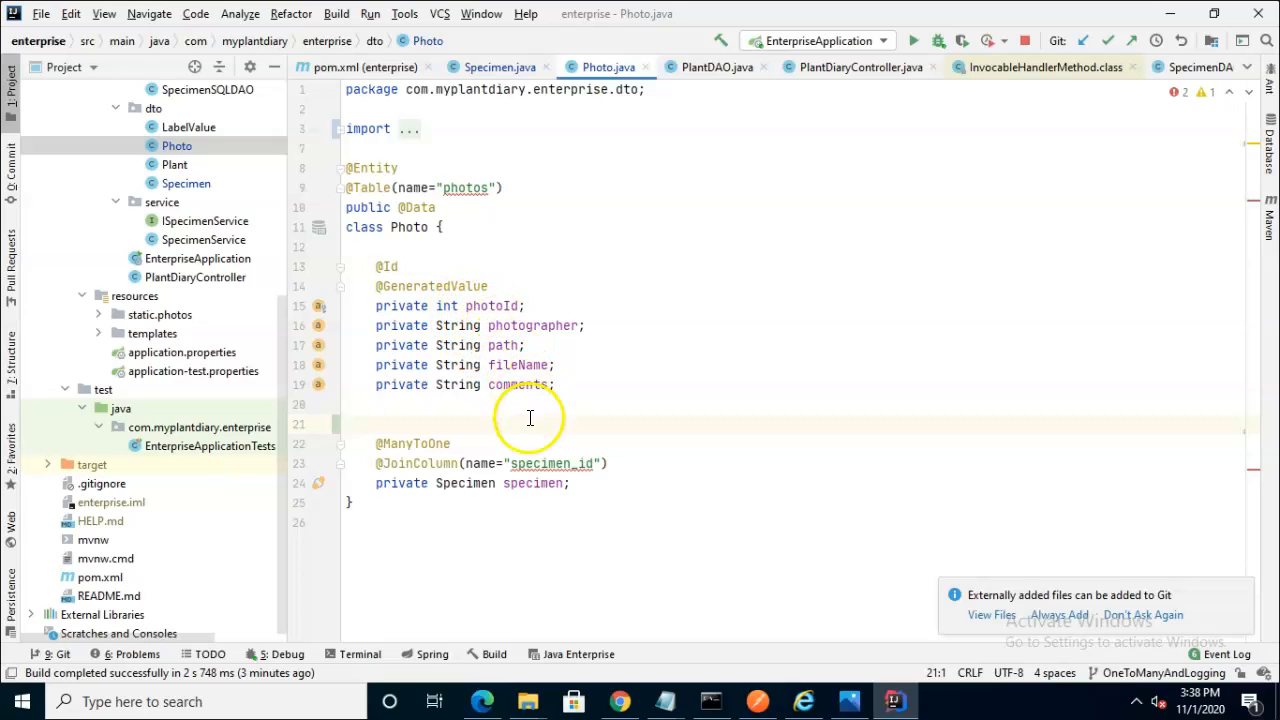
{"action": "mouse_move", "coordinate": [524, 452]}
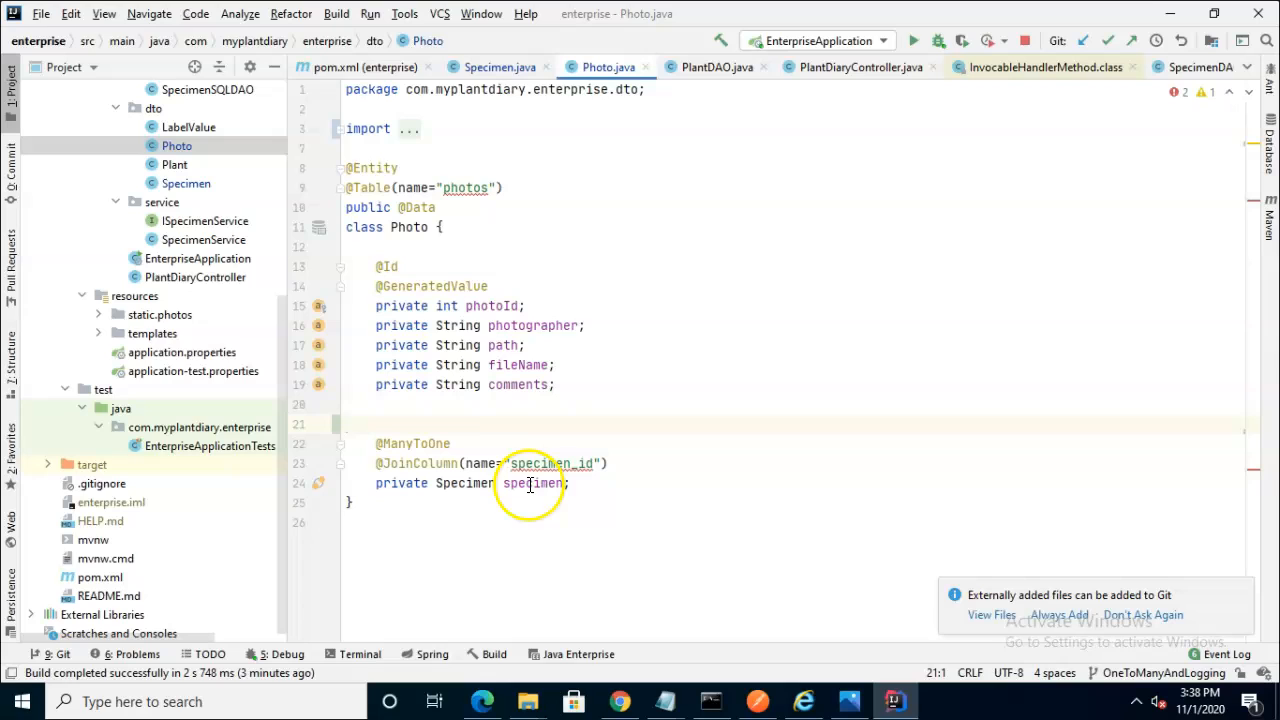
{"action": "double_click", "coordinate": [532, 482]}
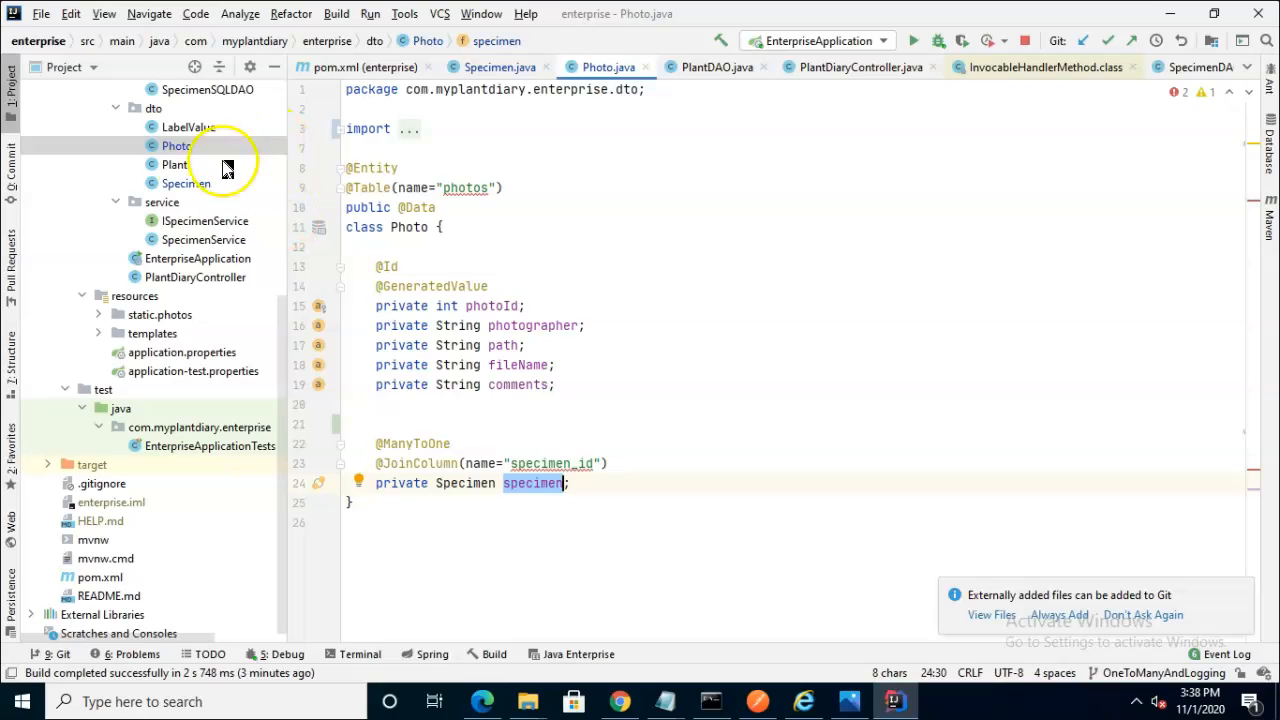
{"action": "left_click", "coordinate": [186, 184]}
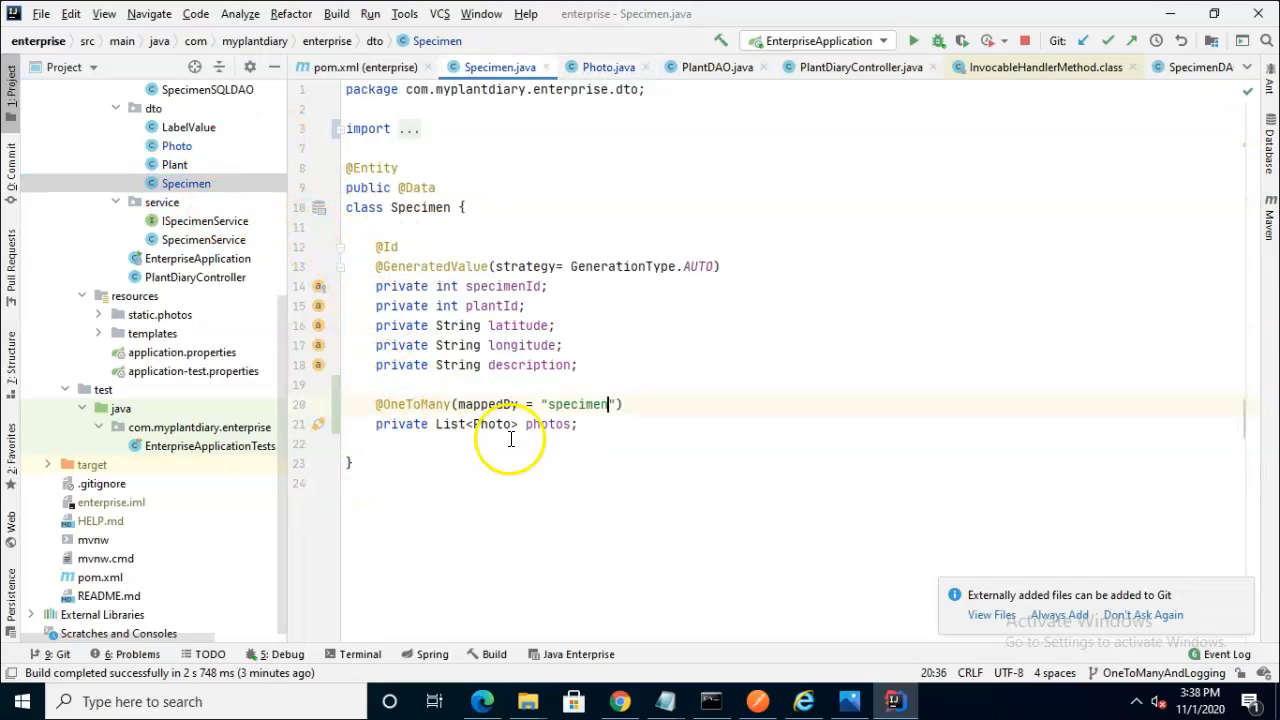
{"action": "left_click", "coordinate": [608, 68]}
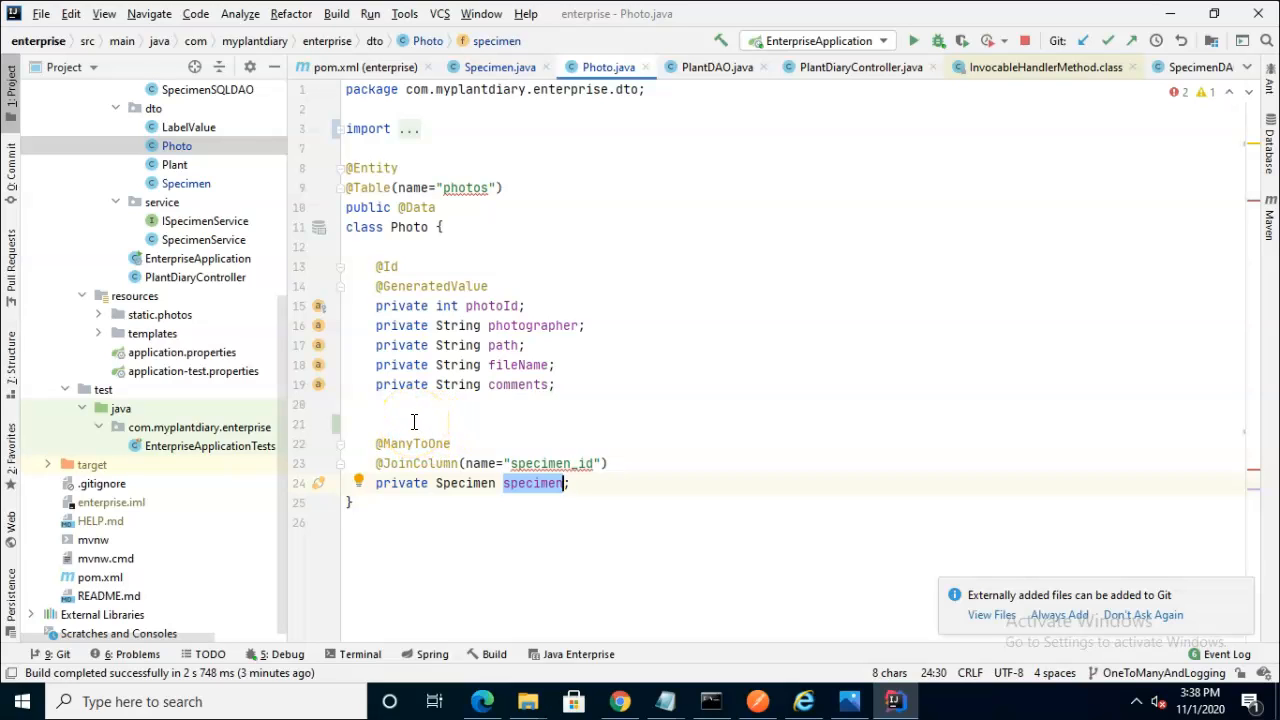
{"action": "left_click", "coordinate": [410, 420]}
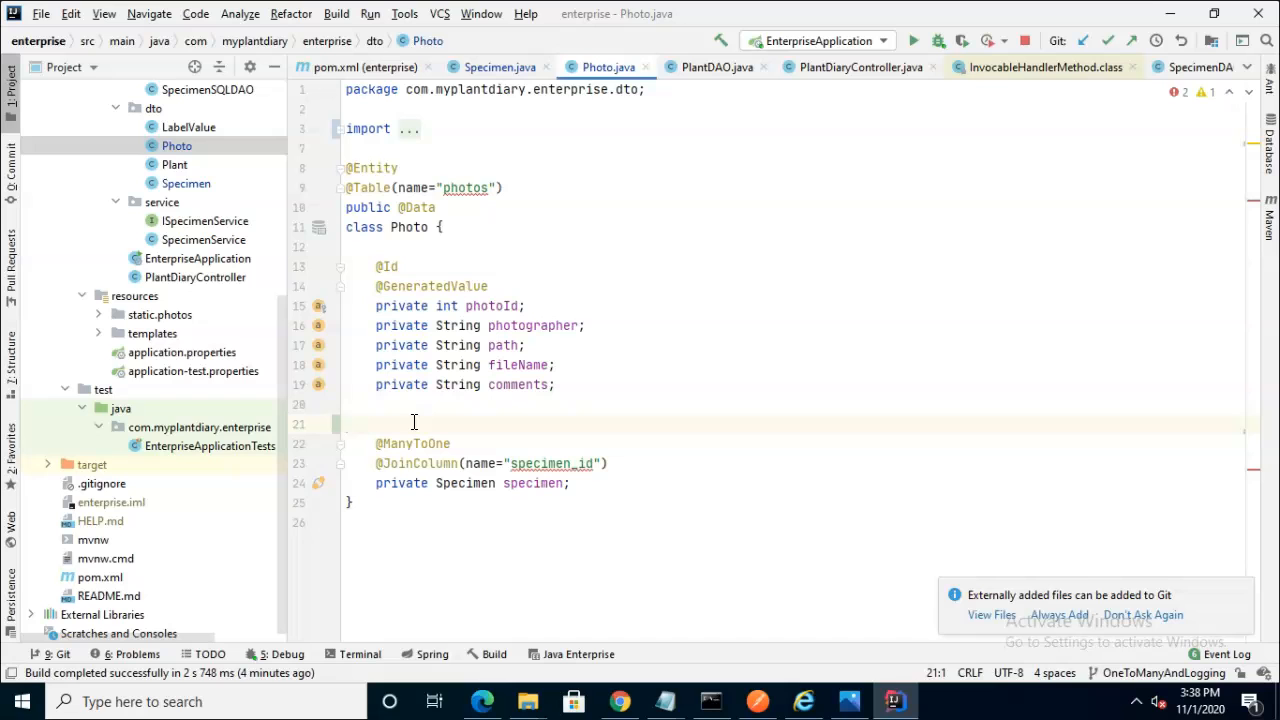
{"action": "left_click", "coordinate": [396, 414]}
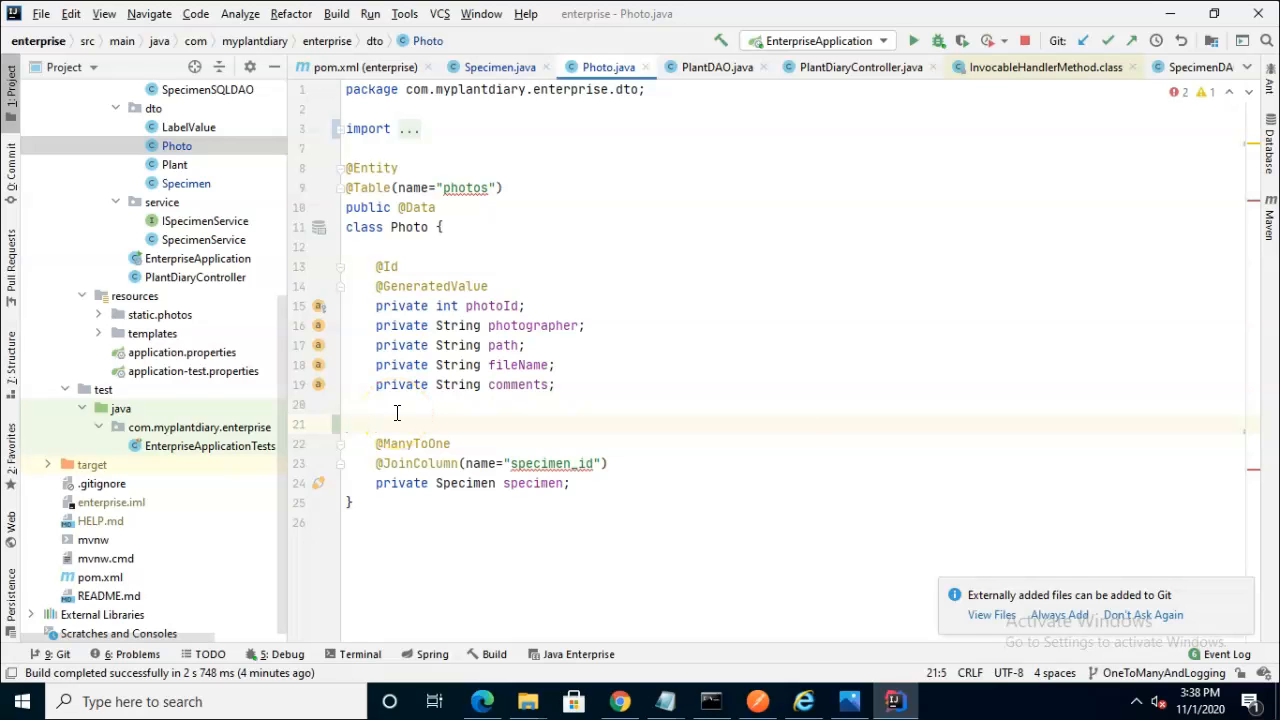
{"action": "type", "text": "@ToString"}
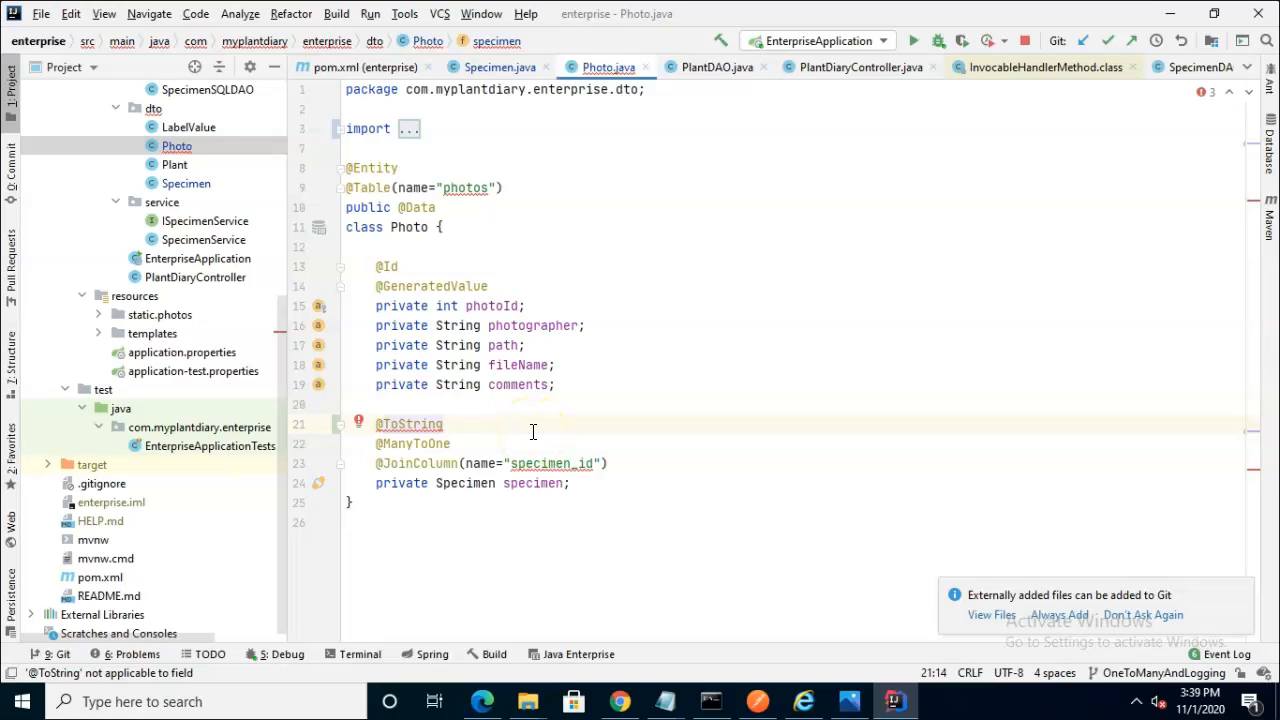
{"action": "type", "text": ".Exclude"}
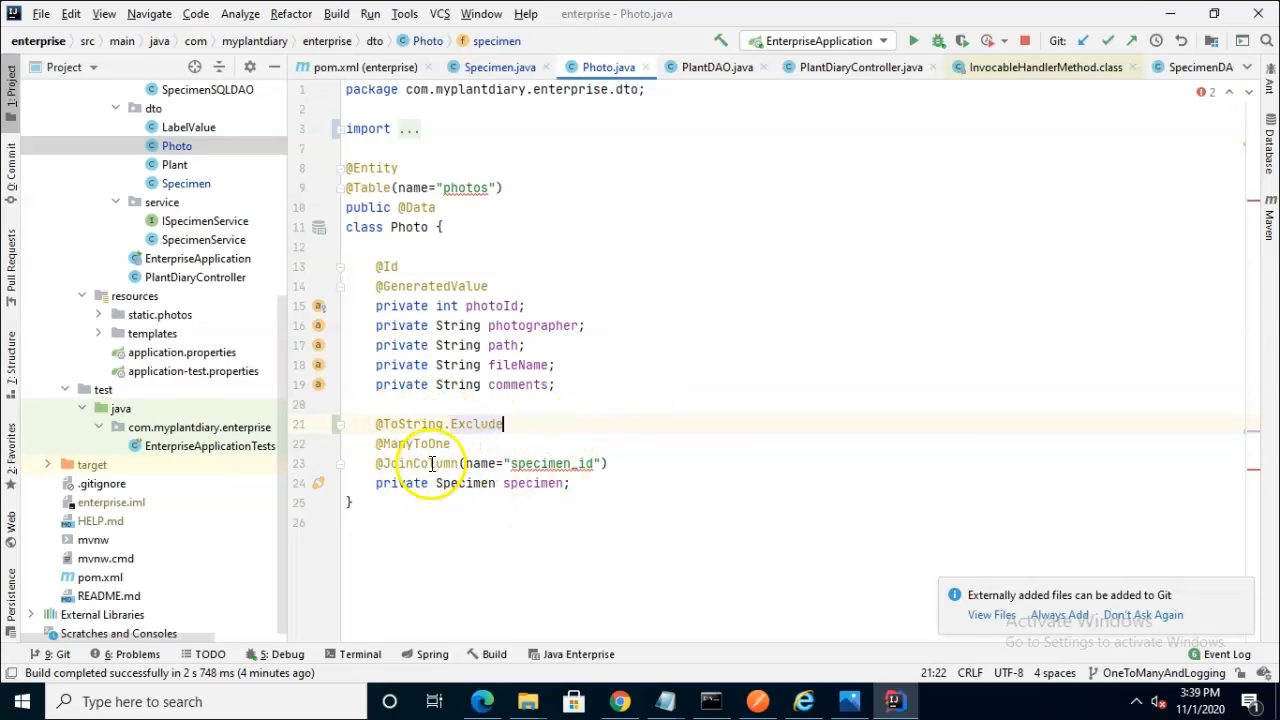
{"action": "mouse_move", "coordinate": [482, 344]}
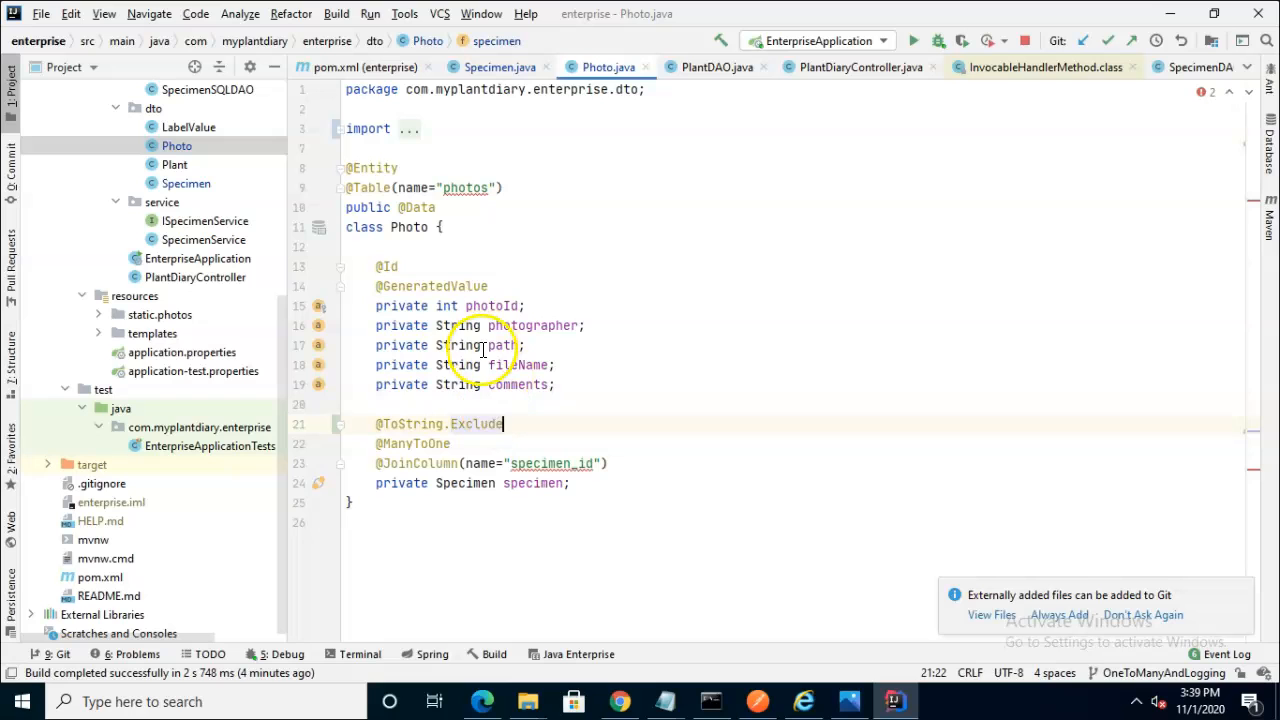
{"action": "mouse_move", "coordinate": [316, 540]}
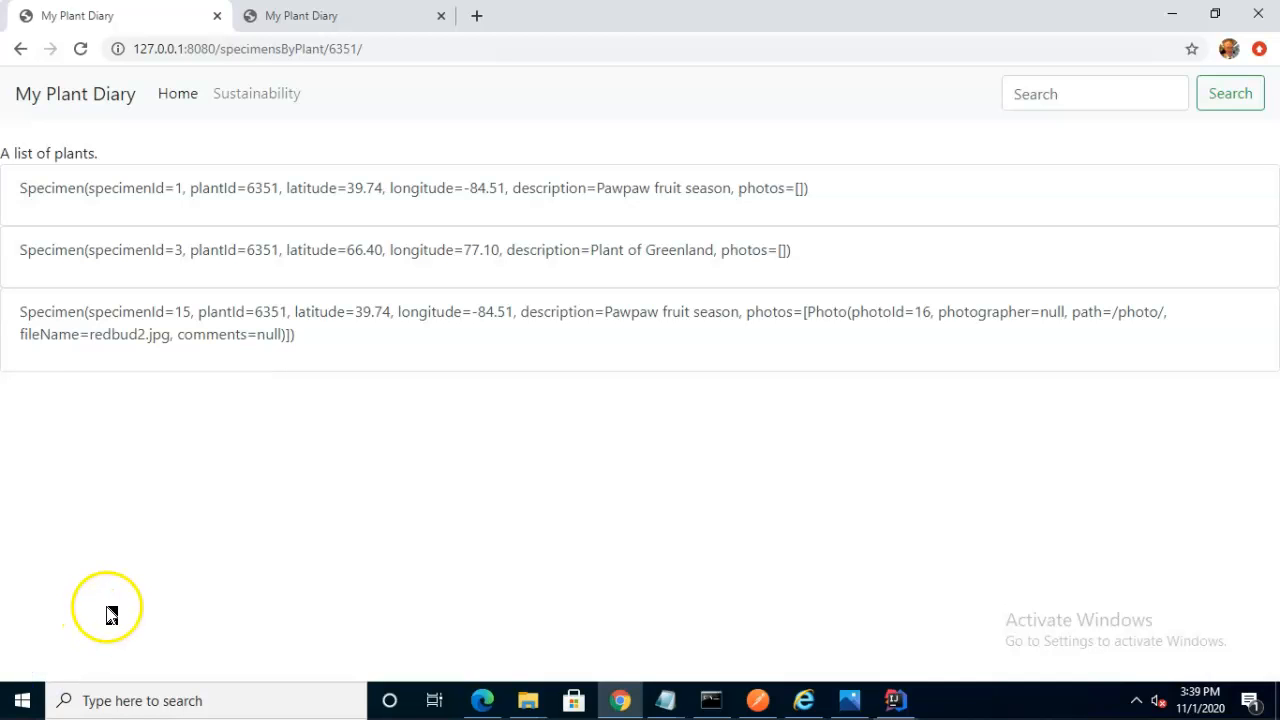
{"action": "mouse_move", "coordinate": [190, 236]}
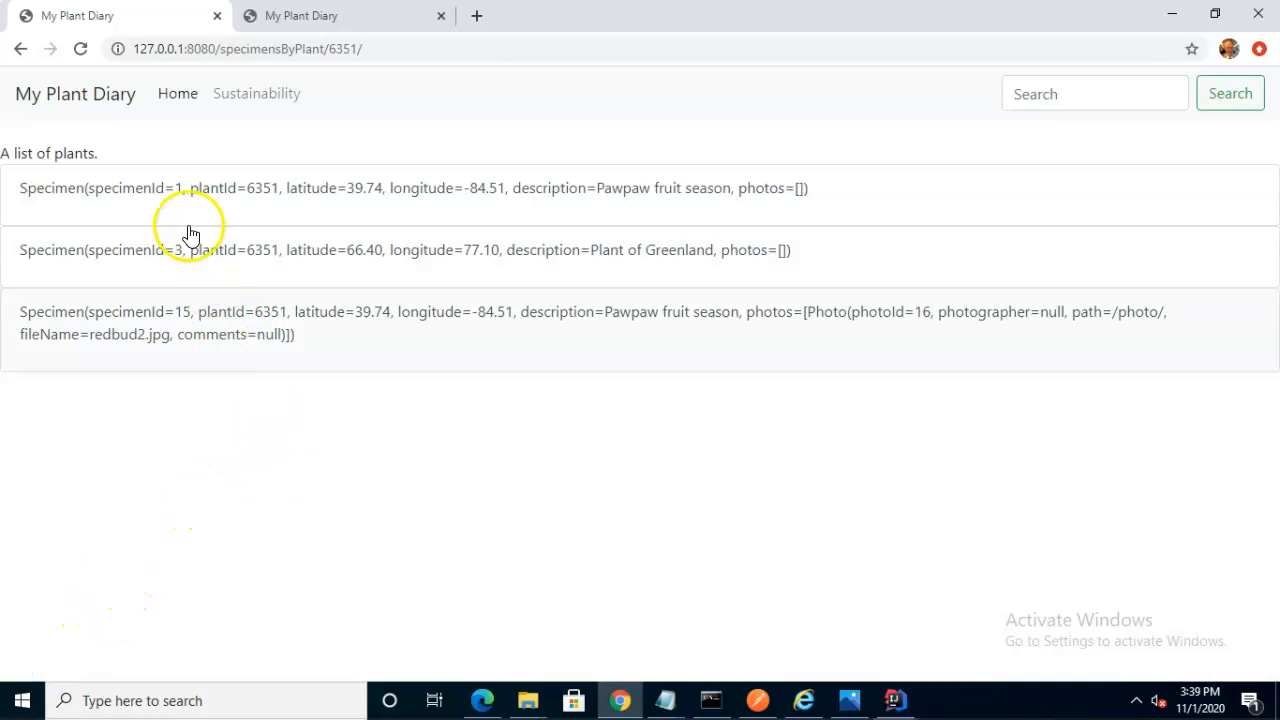
{"action": "mouse_move", "coordinate": [256, 94]}
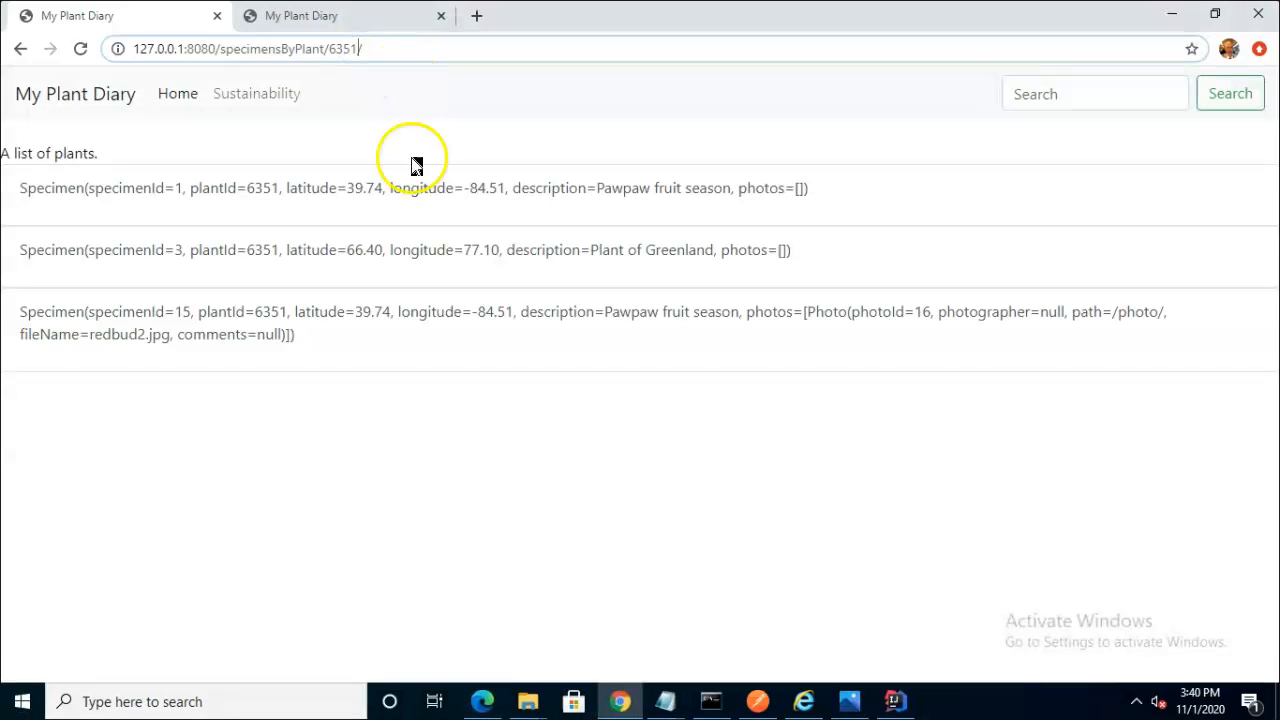
{"action": "mouse_move", "coordinate": [436, 300]}
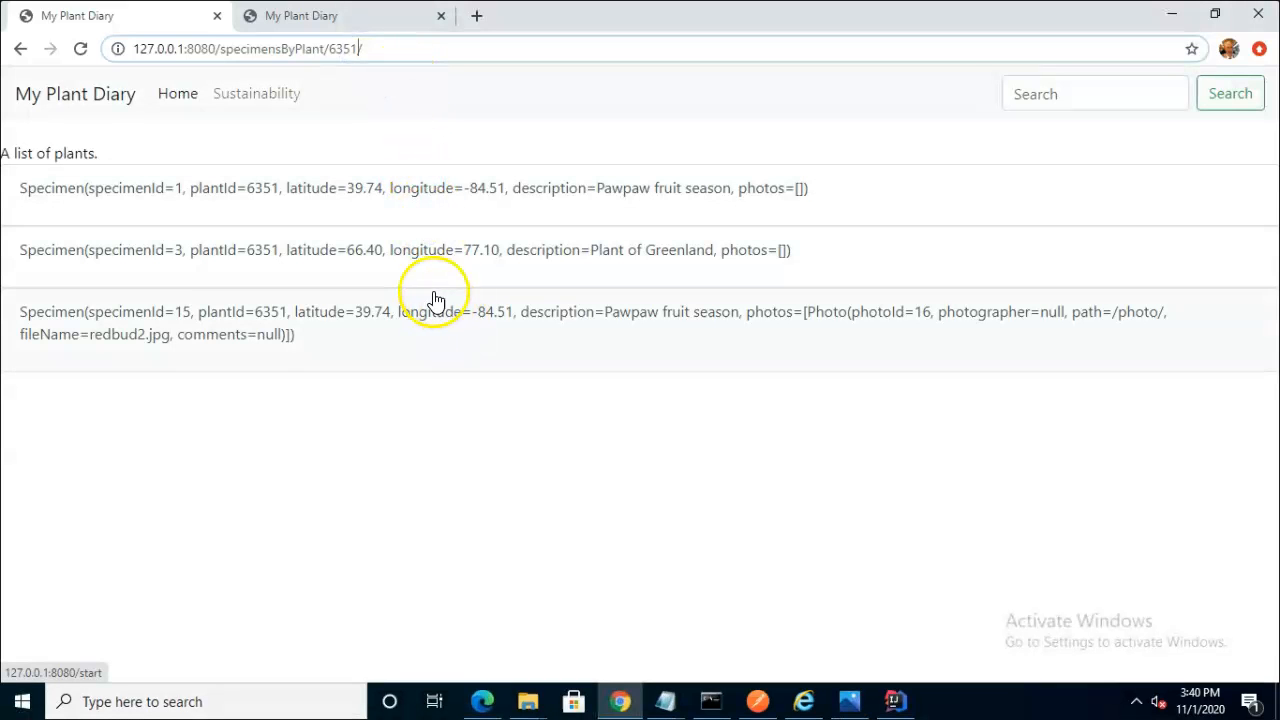
{"action": "mouse_move", "coordinate": [850, 420]}
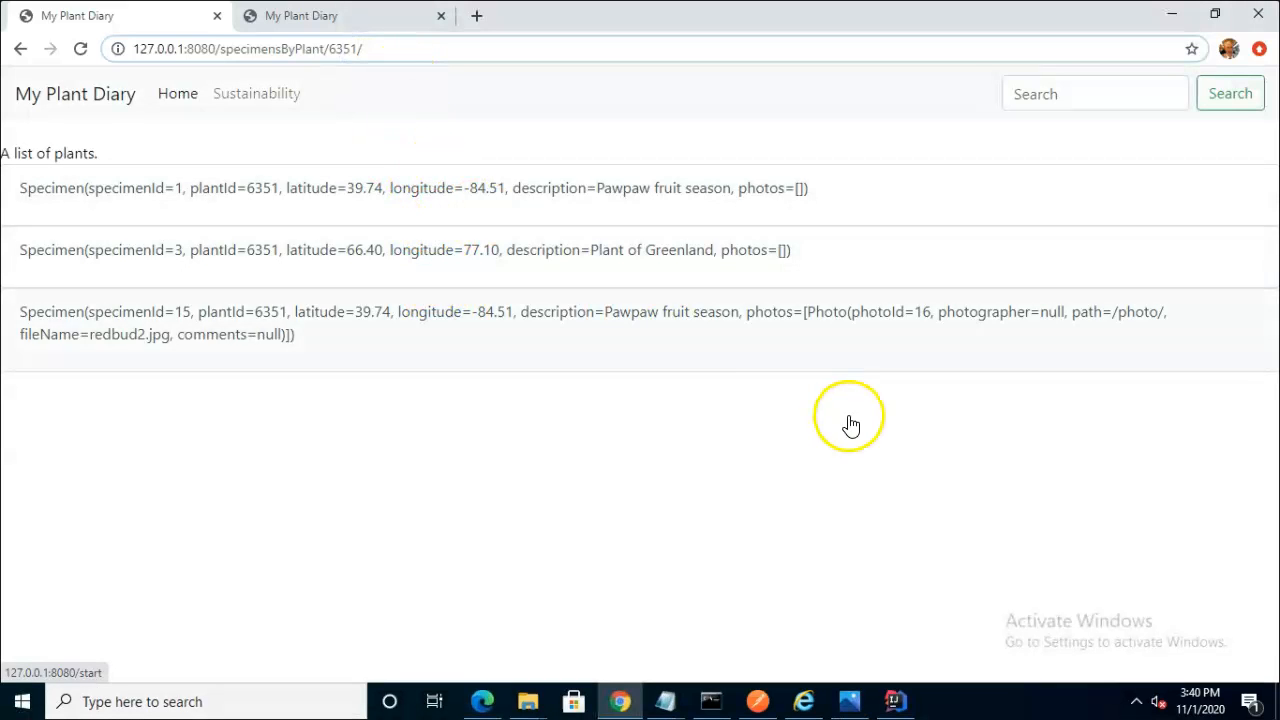
{"action": "mouse_move", "coordinate": [772, 330]}
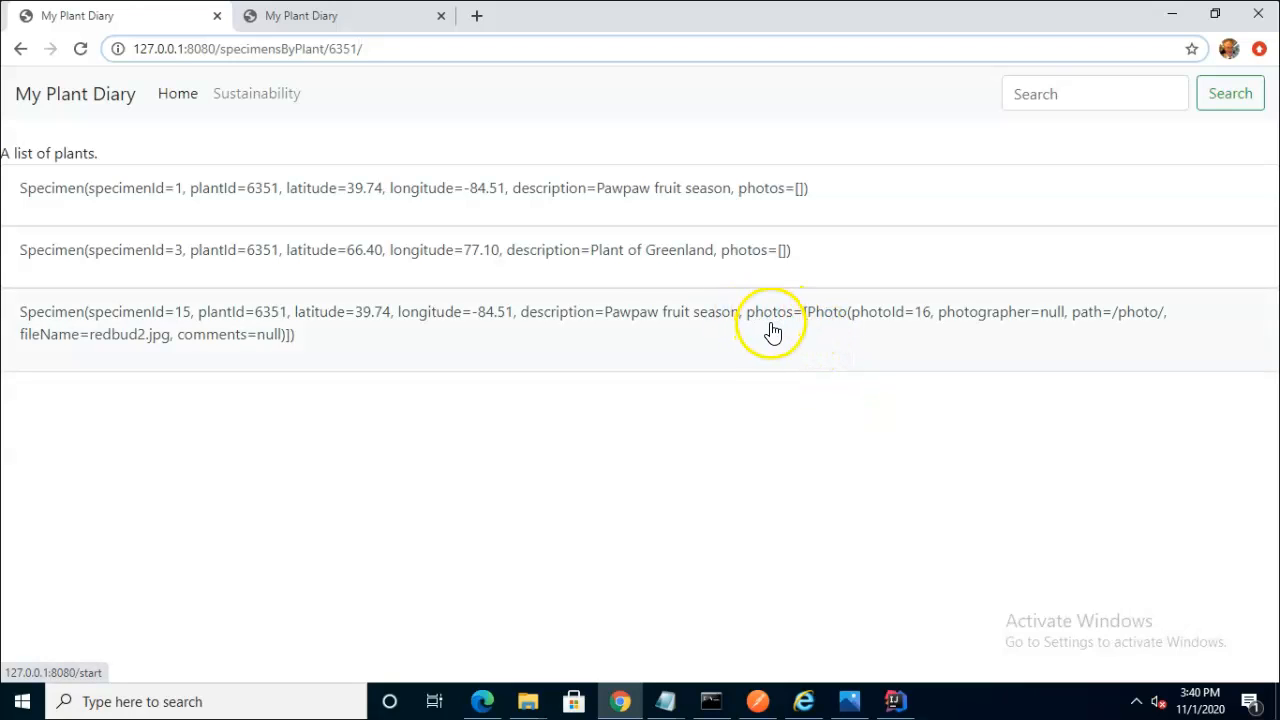
{"action": "mouse_move", "coordinate": [788, 258]}
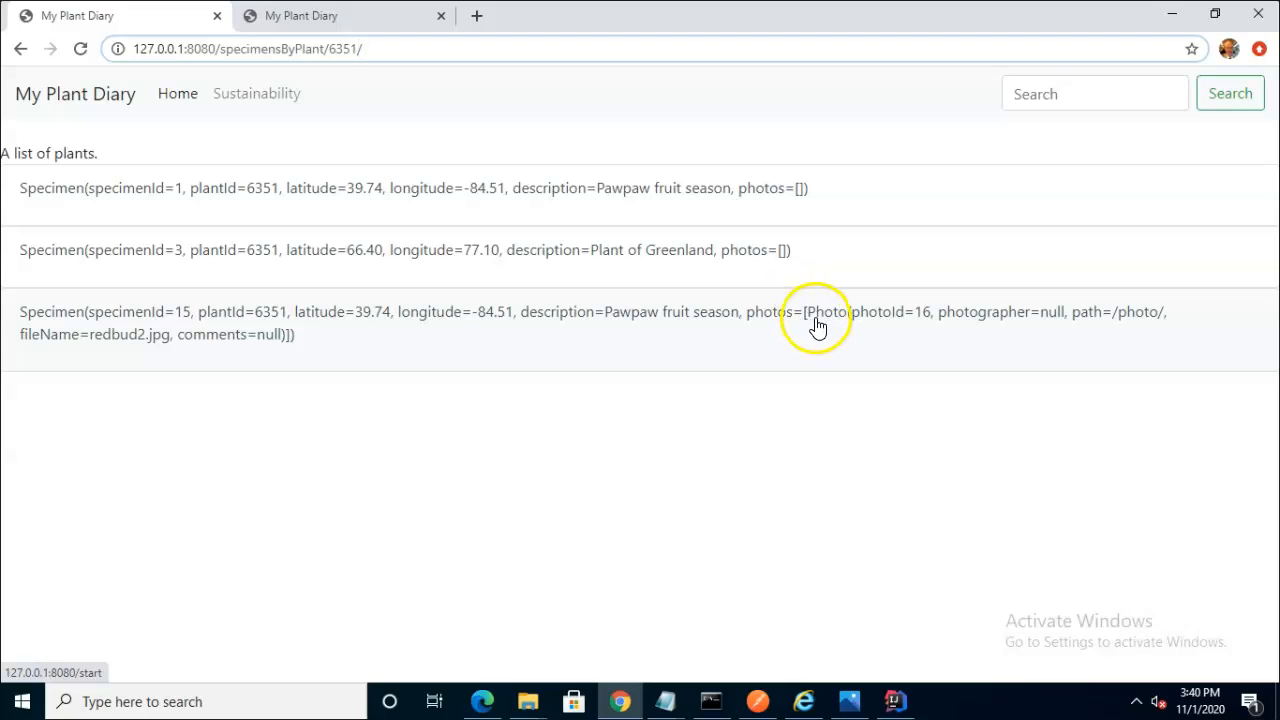
{"action": "mouse_move", "coordinate": [1060, 316]}
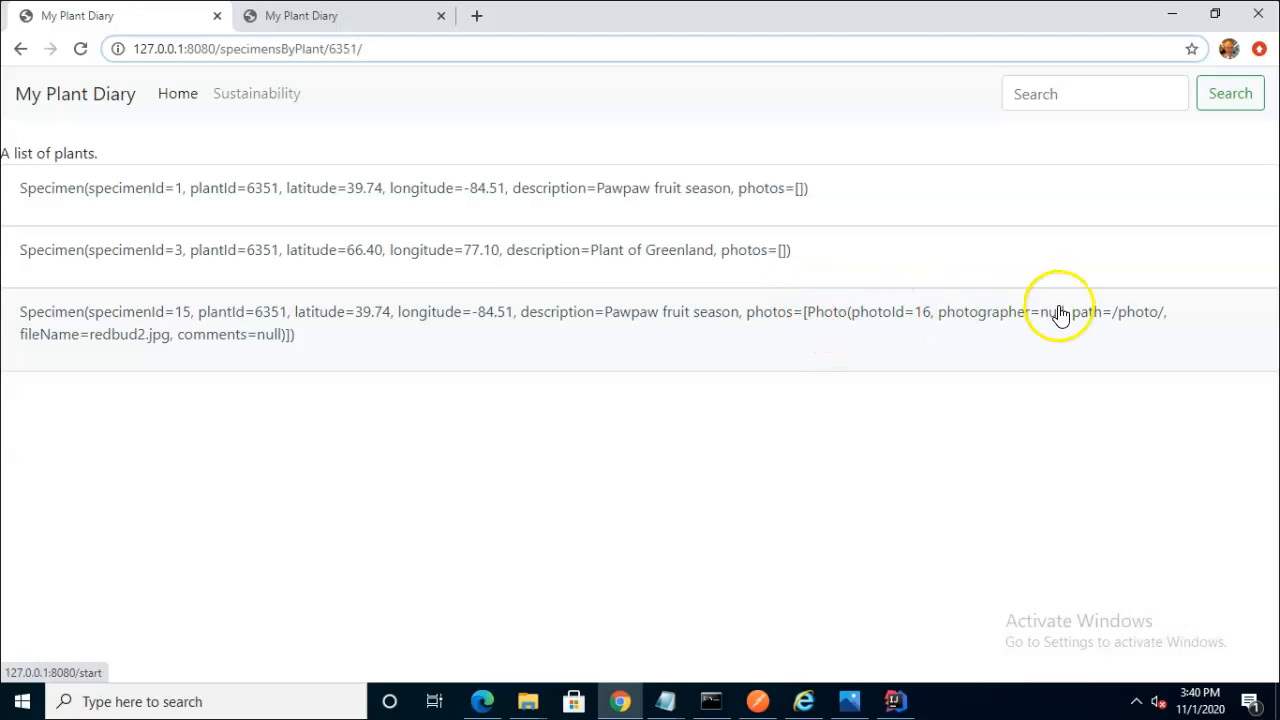
{"action": "mouse_move", "coordinate": [278, 356]}
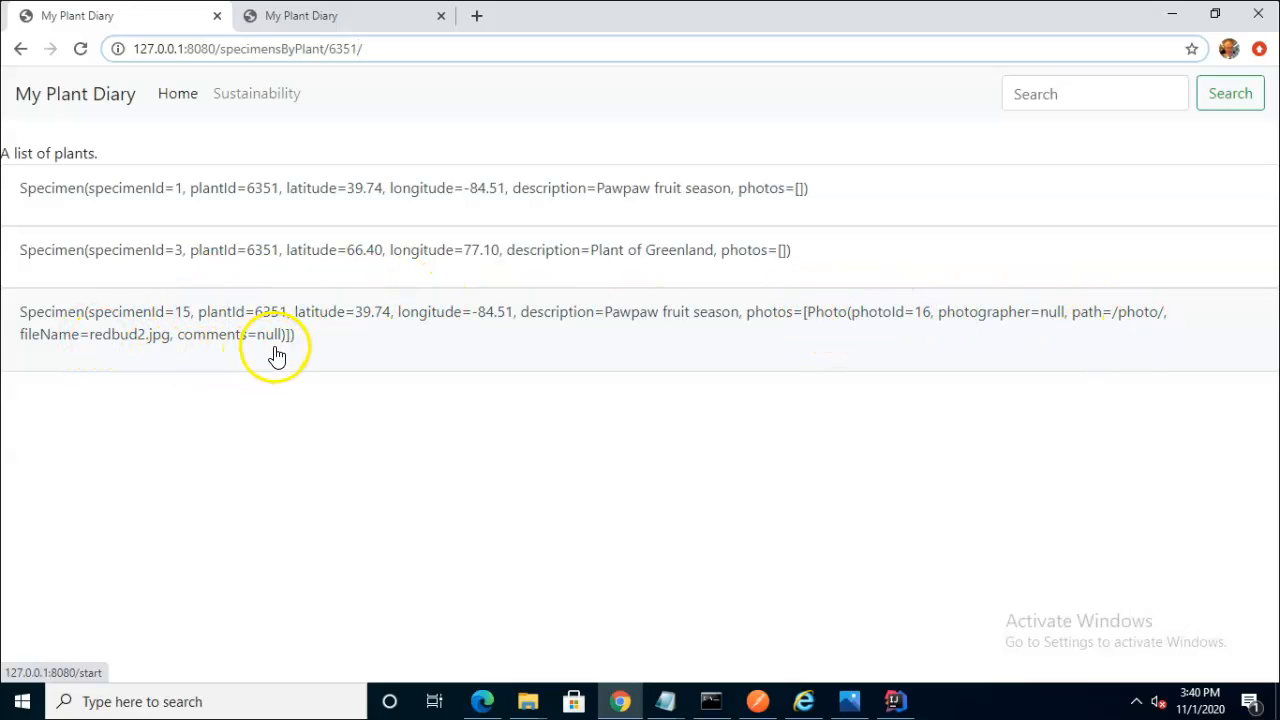
{"action": "mouse_move", "coordinate": [658, 238]}
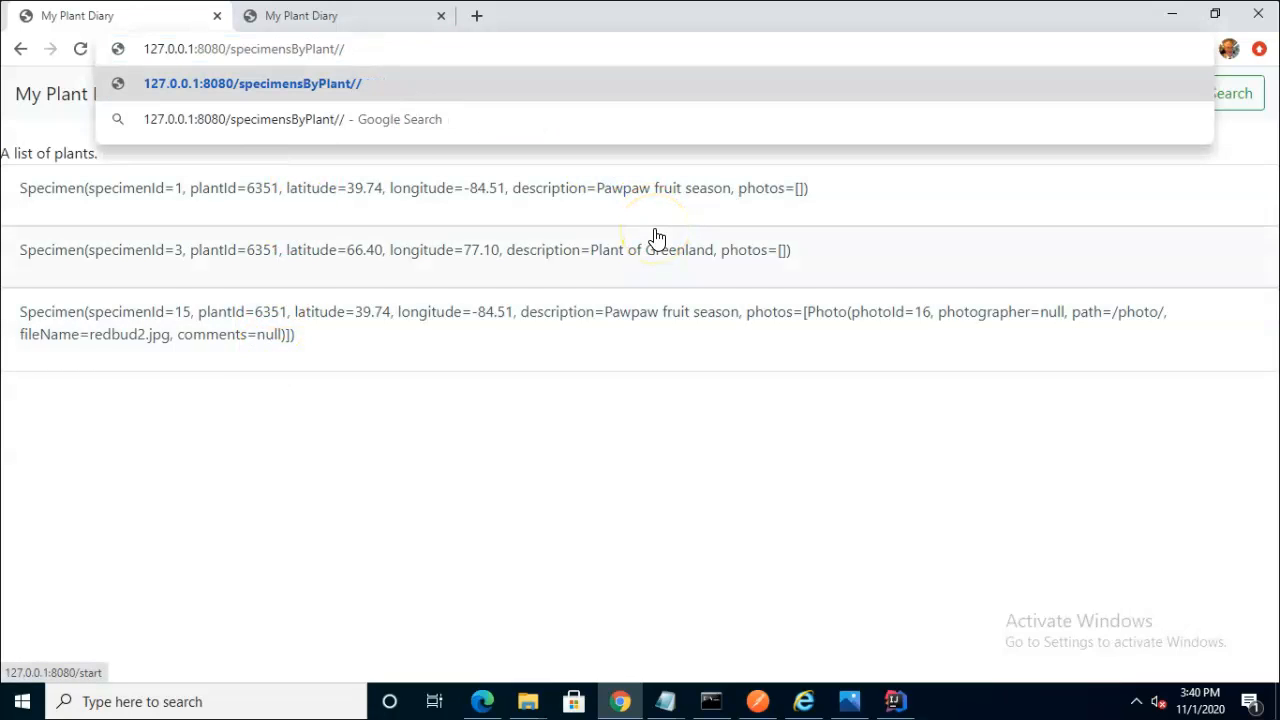
Load 127.0.0.1:8080/specimensByPlant/85/ in Chrome
{"action": "type", "text": "85"}
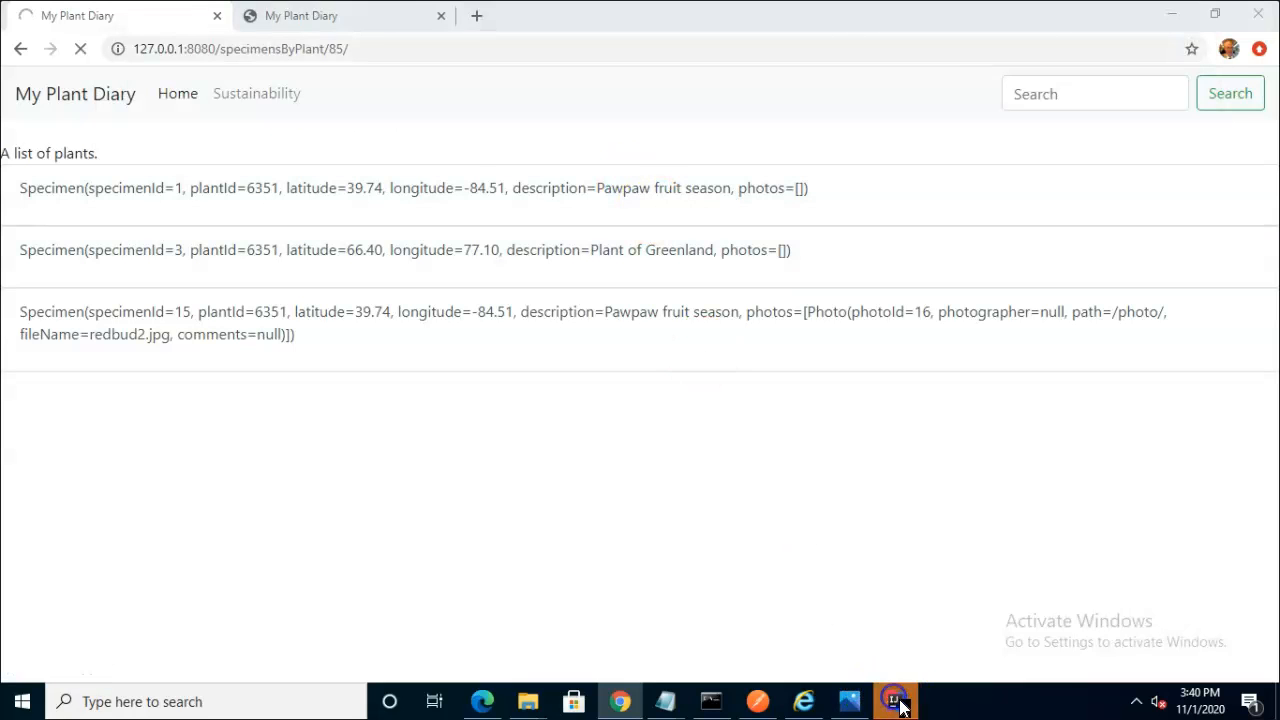
At the specimensByPlant breakpoint, expand the fetched specimen showing plantId 85 with one photo
{"action": "left_click", "coordinate": [894, 700]}
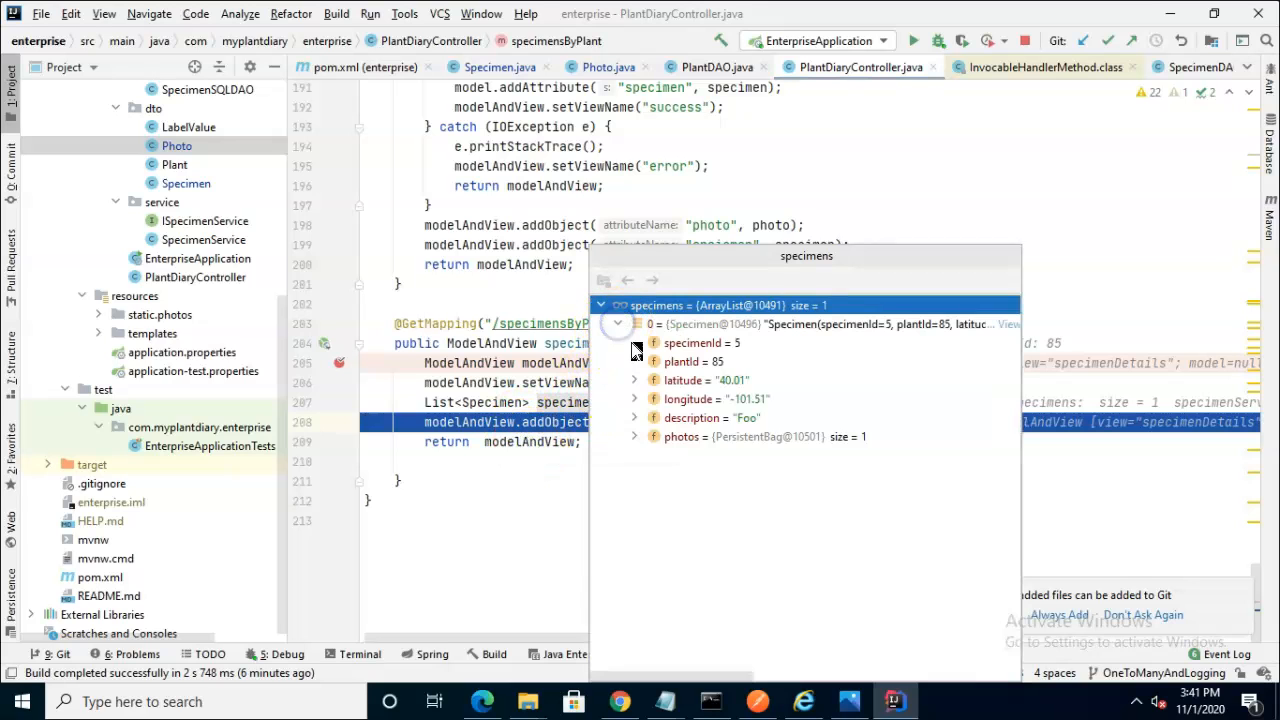
{"action": "left_click", "coordinate": [632, 436]}
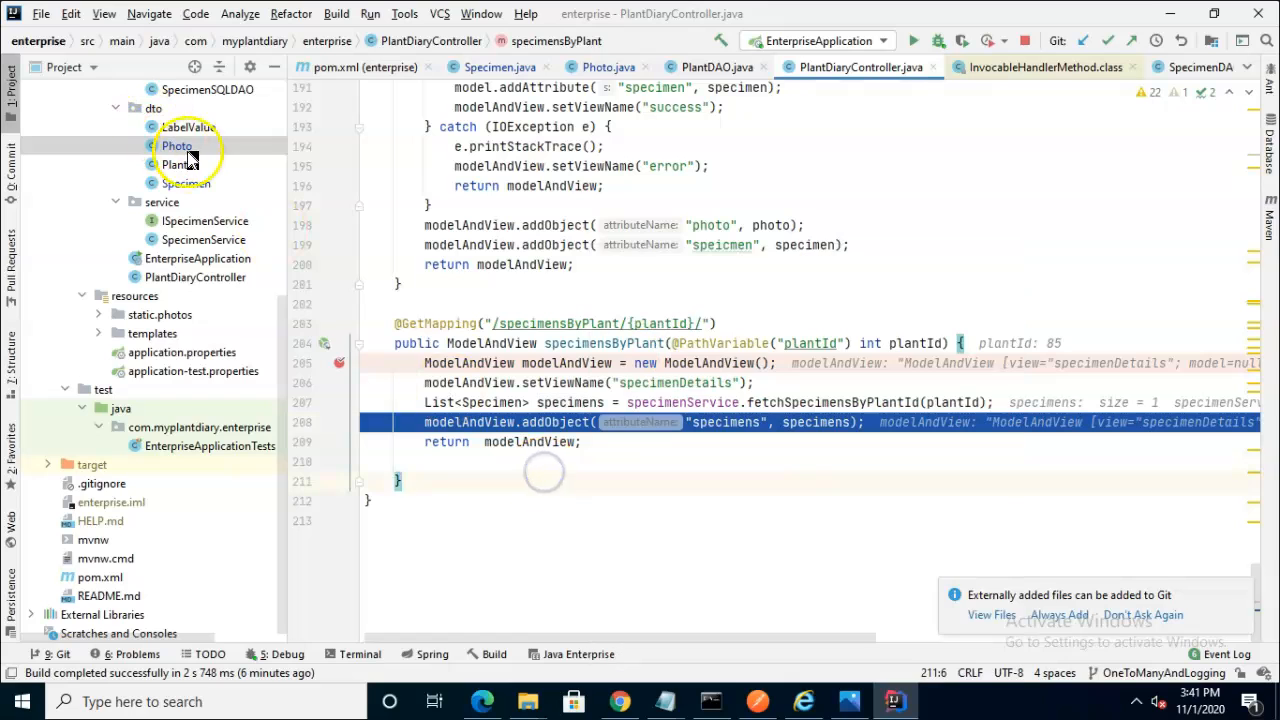
{"action": "mouse_move", "coordinate": [210, 192]}
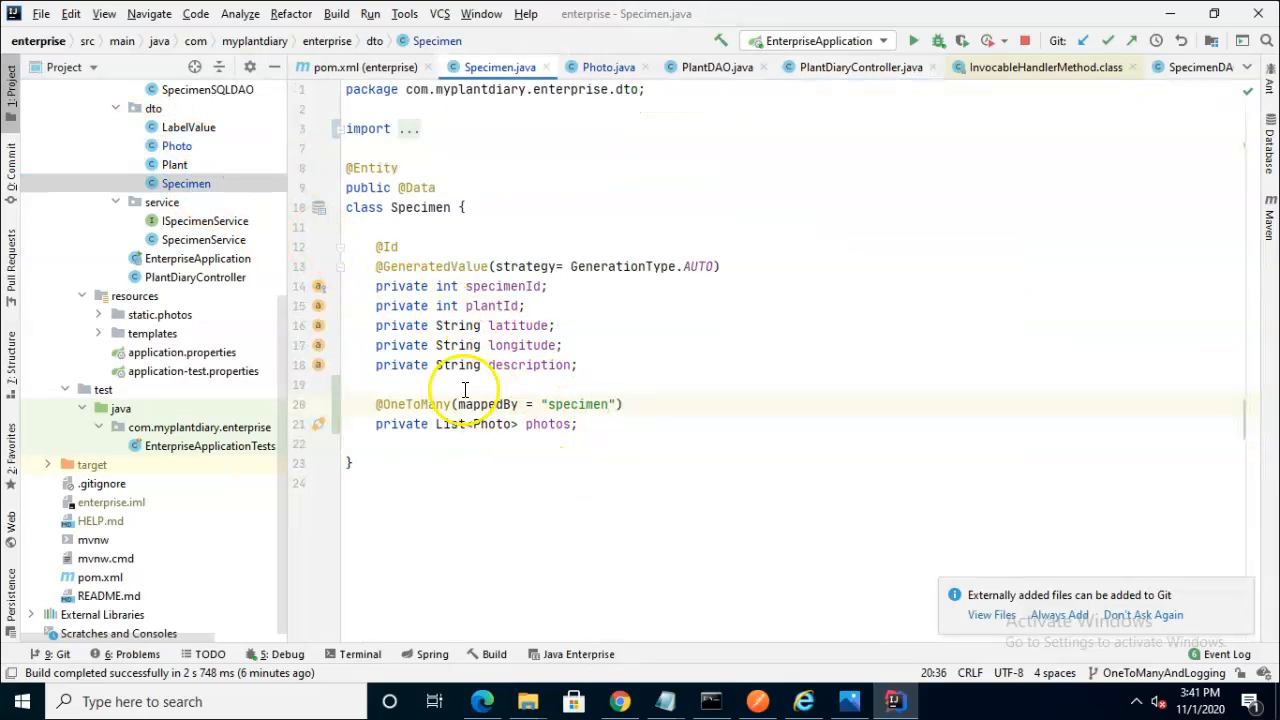
{"action": "left_click_drag", "start_coordinate": [460, 404], "coordinate": [628, 444]}
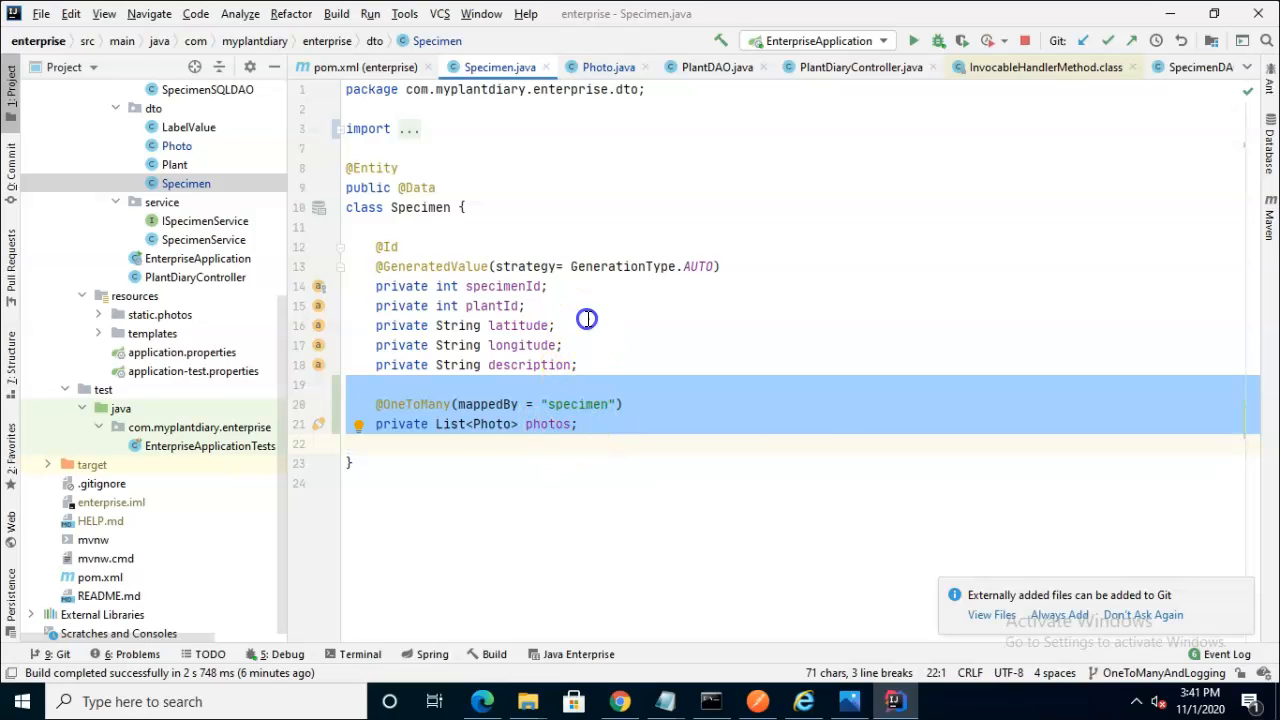
{"action": "left_click", "coordinate": [558, 424]}
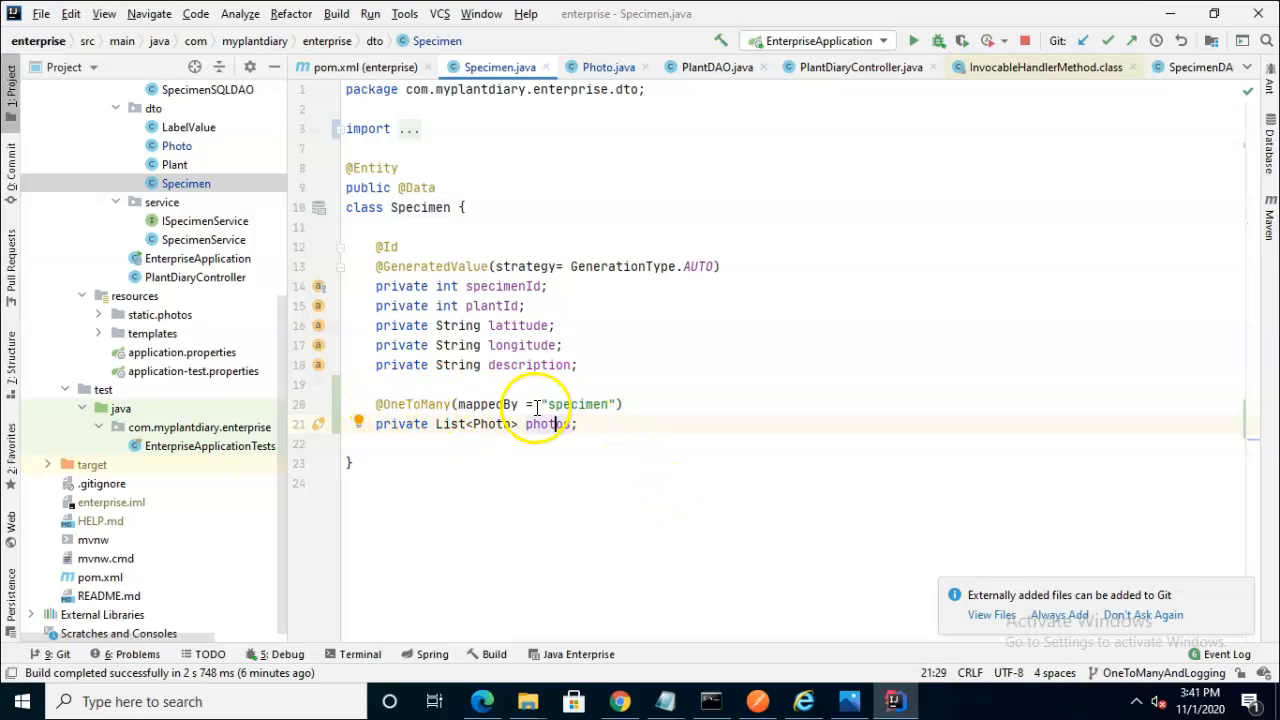
{"action": "mouse_move", "coordinate": [628, 390]}
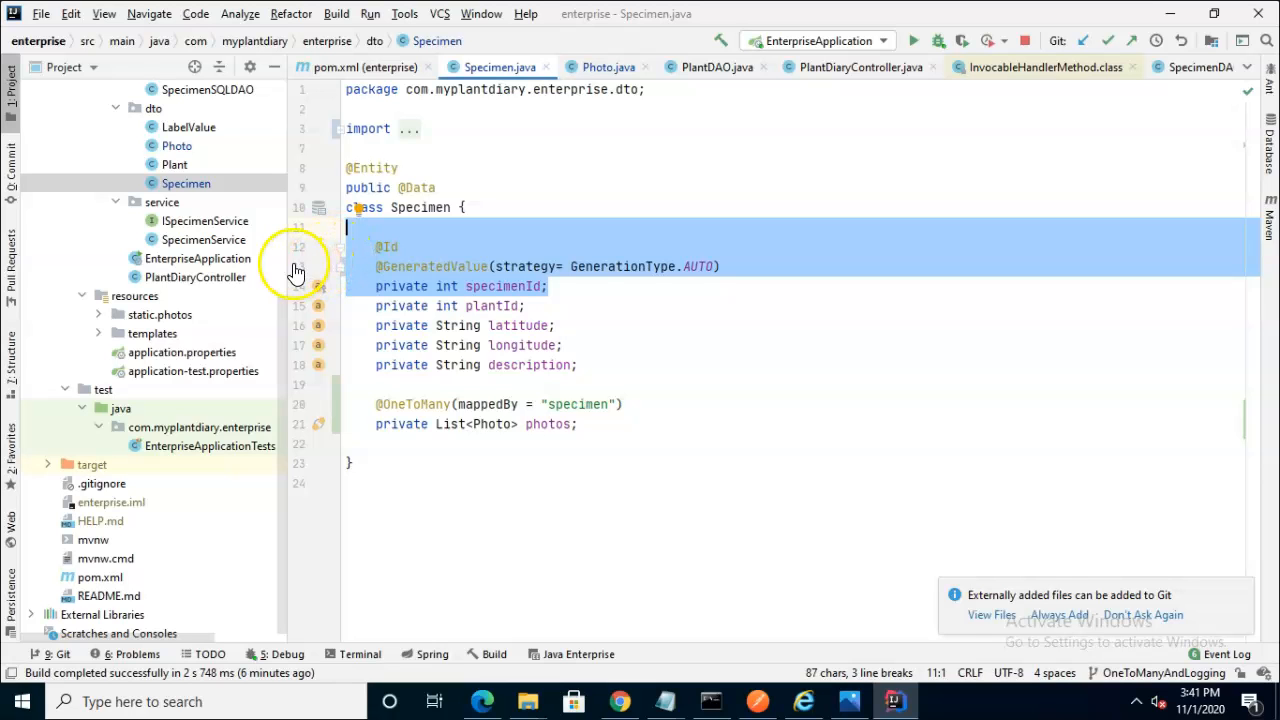
{"action": "left_click", "coordinate": [196, 276]}
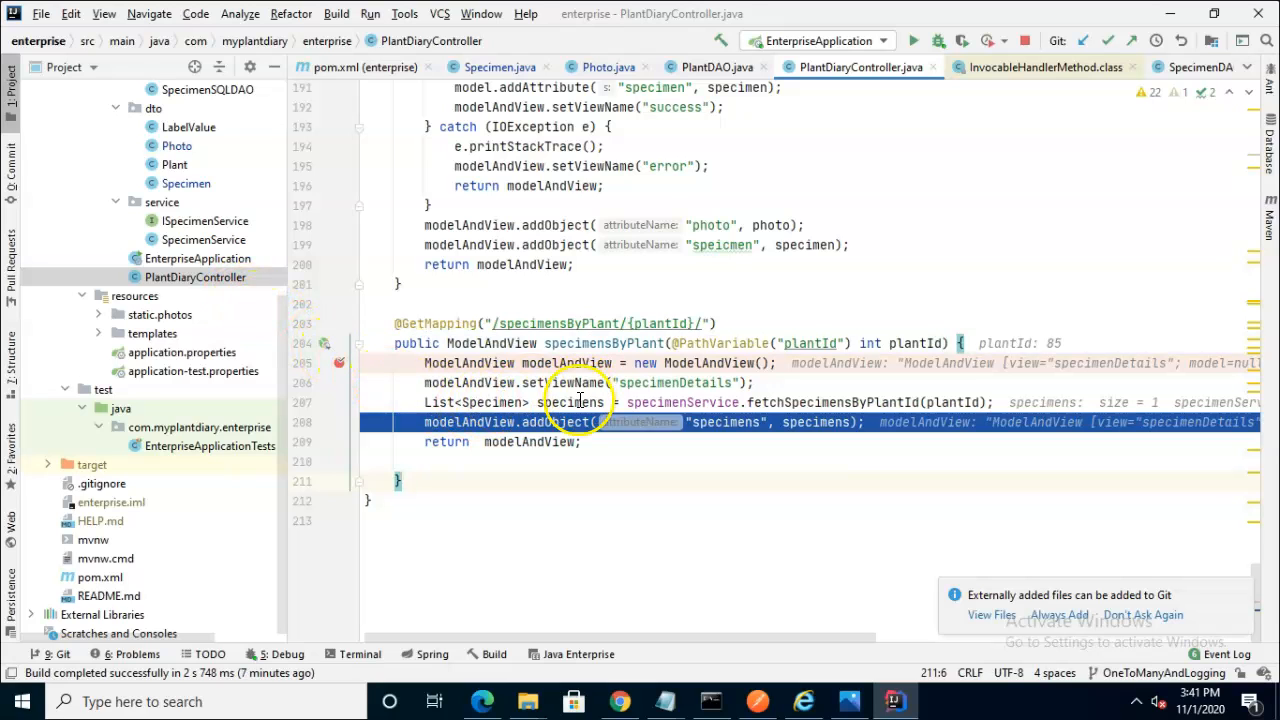
{"action": "mouse_move", "coordinate": [856, 378]}
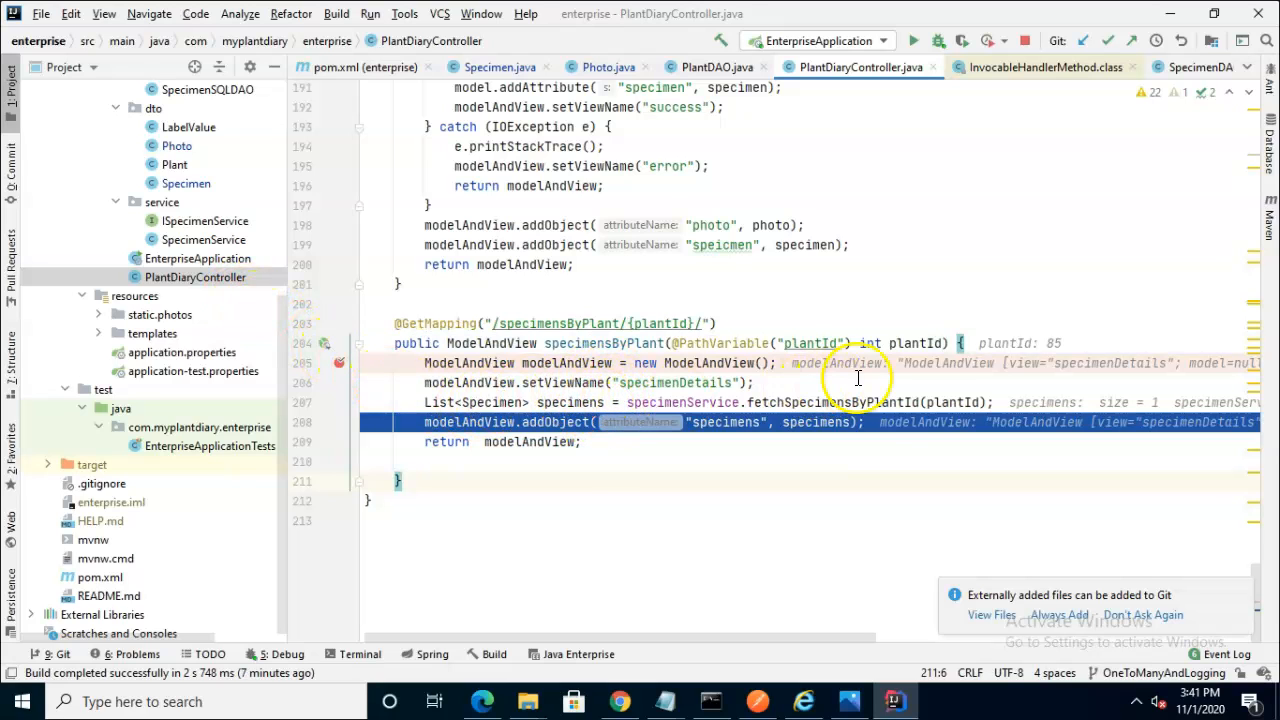
Trace fetchSpecimensByPlantId through SpecimenService and SpecimenSQLDAO, ending at Specimen's photos mapping
{"action": "scroll", "scroll_direction": "up", "scroll_amount": 3}
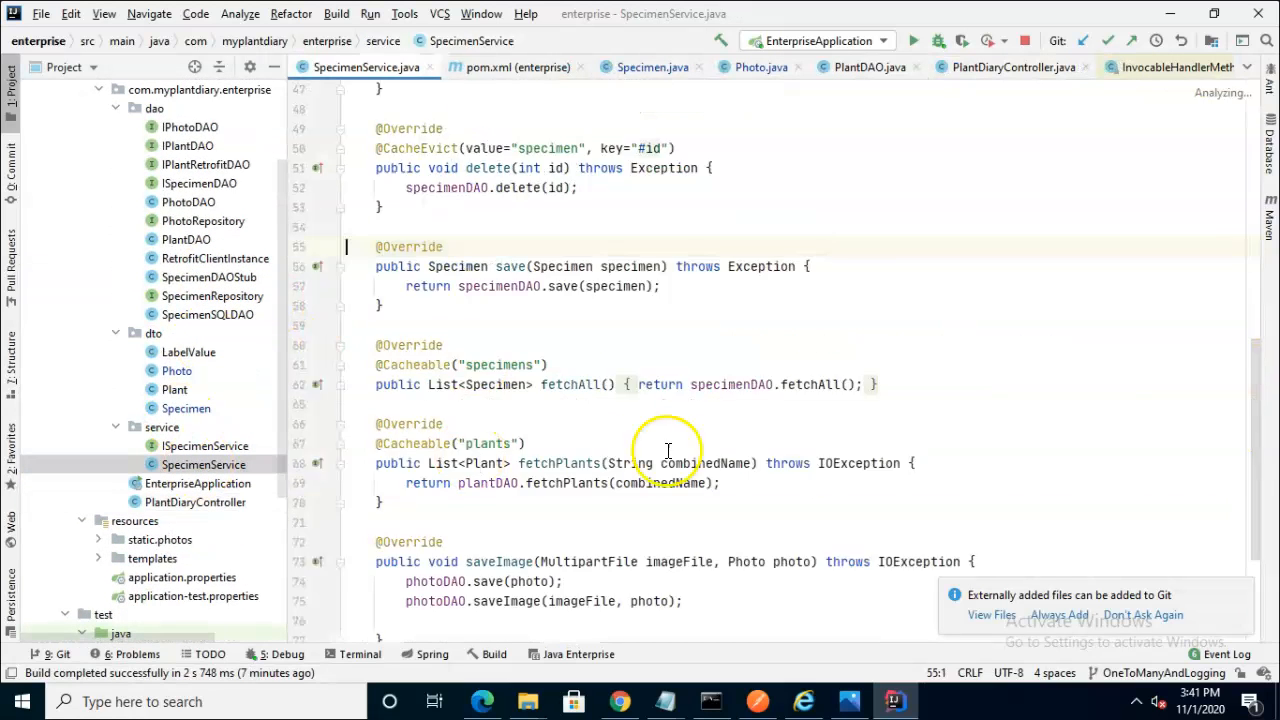
{"action": "scroll", "scroll_direction": "down", "scroll_amount": 3}
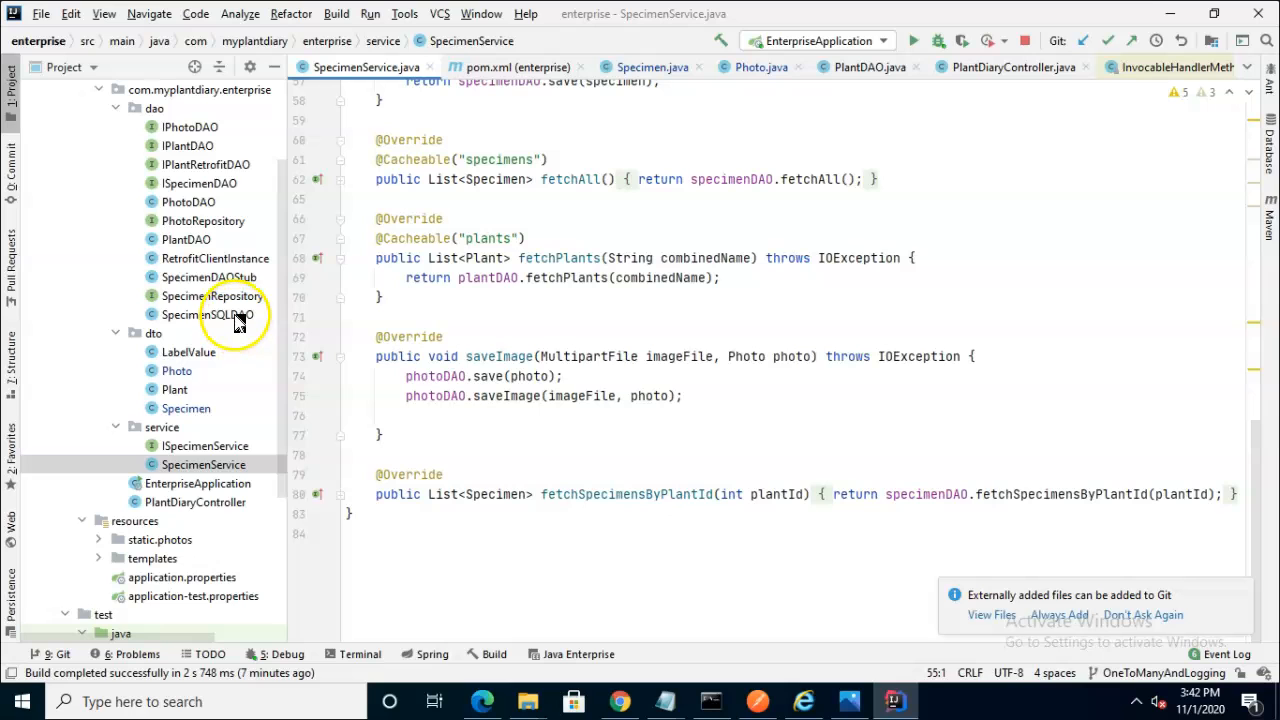
{"action": "double_click", "coordinate": [208, 314]}
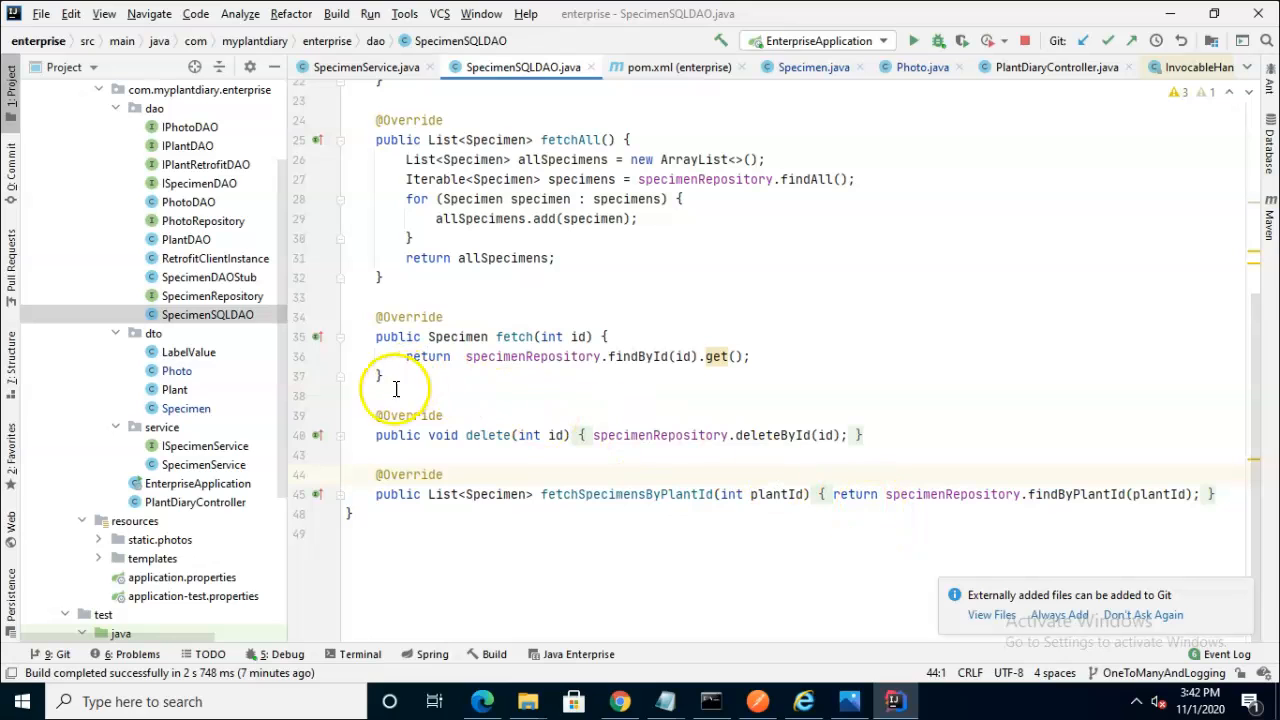
{"action": "left_click", "coordinate": [812, 68]}
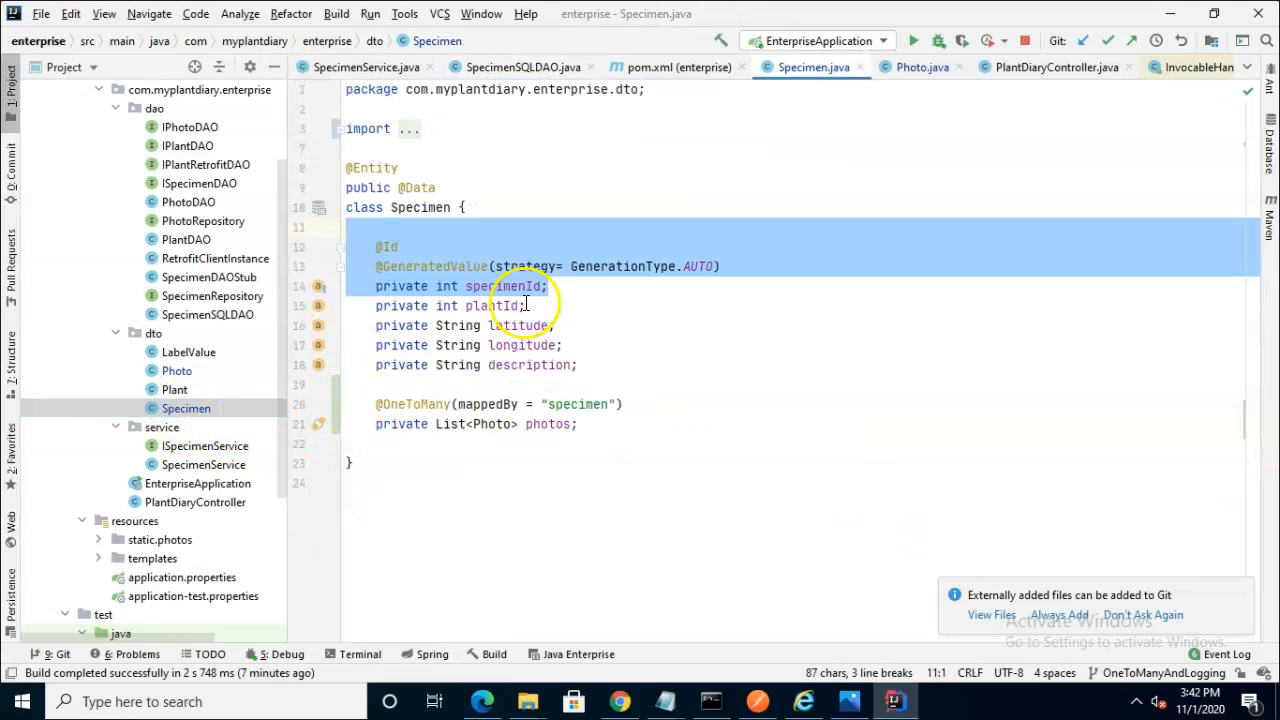
{"action": "mouse_move", "coordinate": [624, 434]}
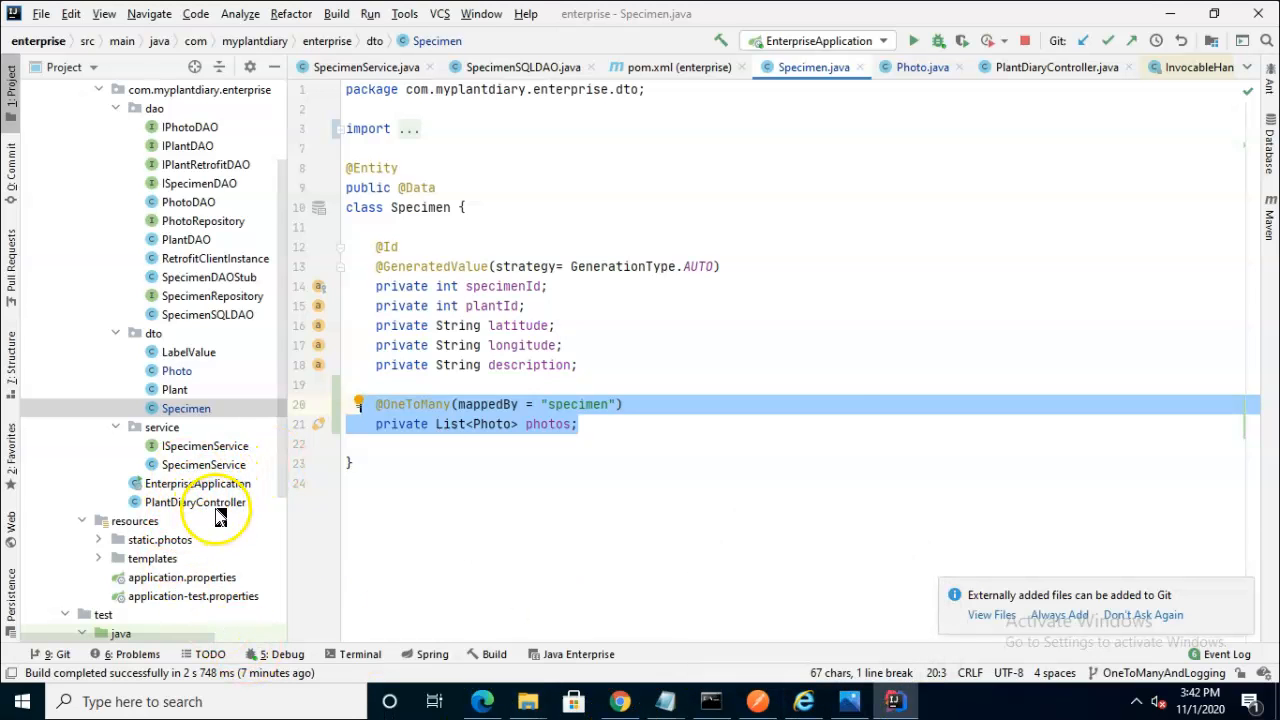
Resume from the controller and view plant 85's specimen Foo with nested redbud2.jpg photo in Chrome
{"action": "left_click", "coordinate": [196, 502]}
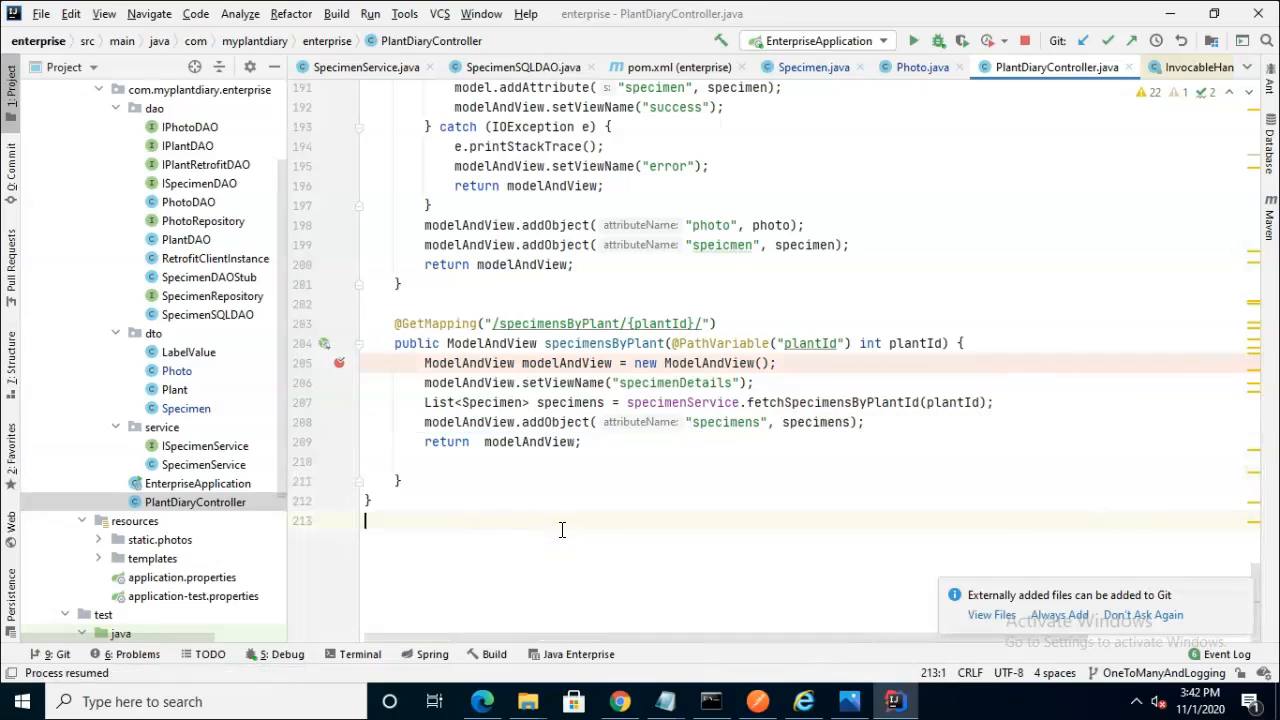
{"action": "left_click", "coordinate": [620, 700]}
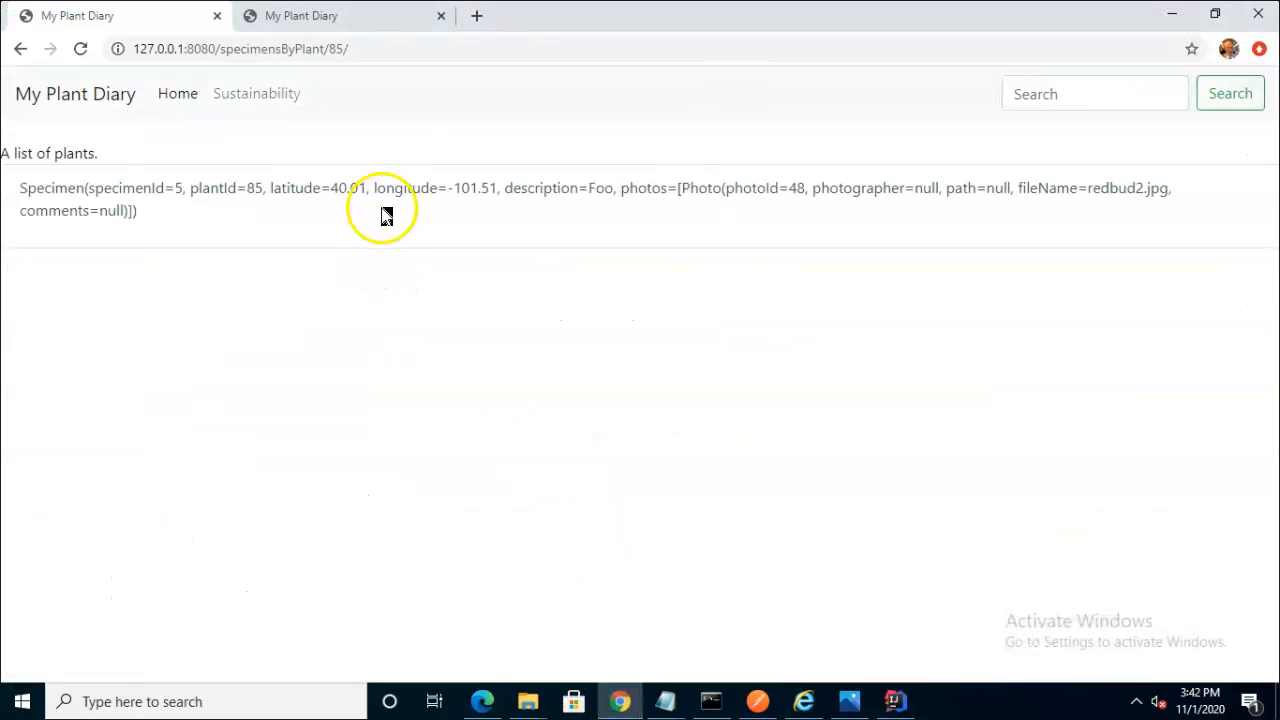
{"action": "mouse_move", "coordinate": [428, 208]}
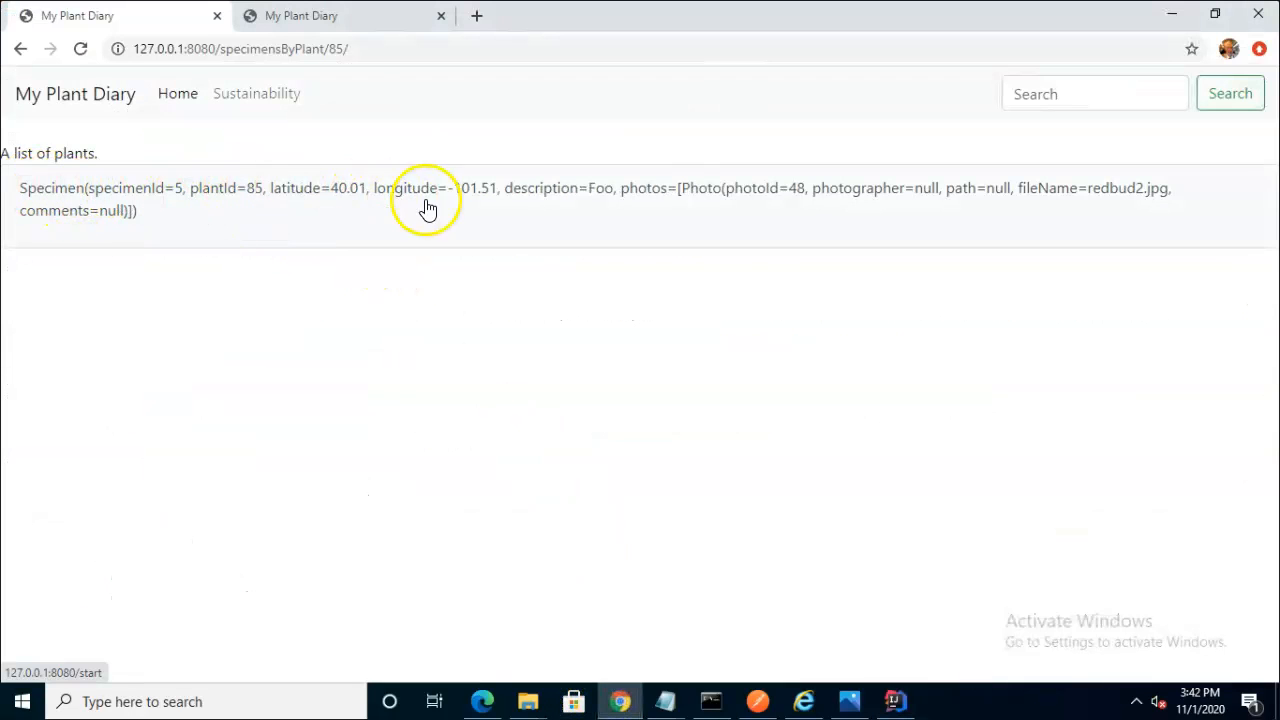
{"action": "mouse_move", "coordinate": [396, 192]}
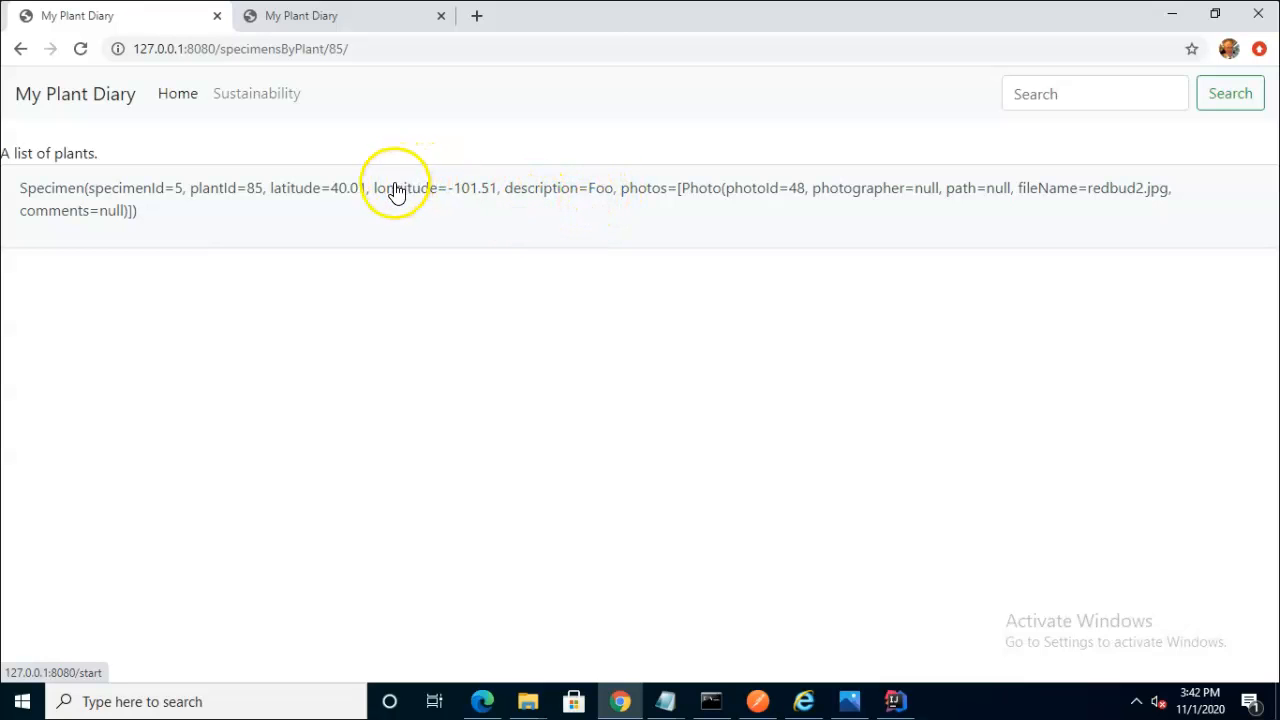
{"action": "mouse_move", "coordinate": [696, 200]}
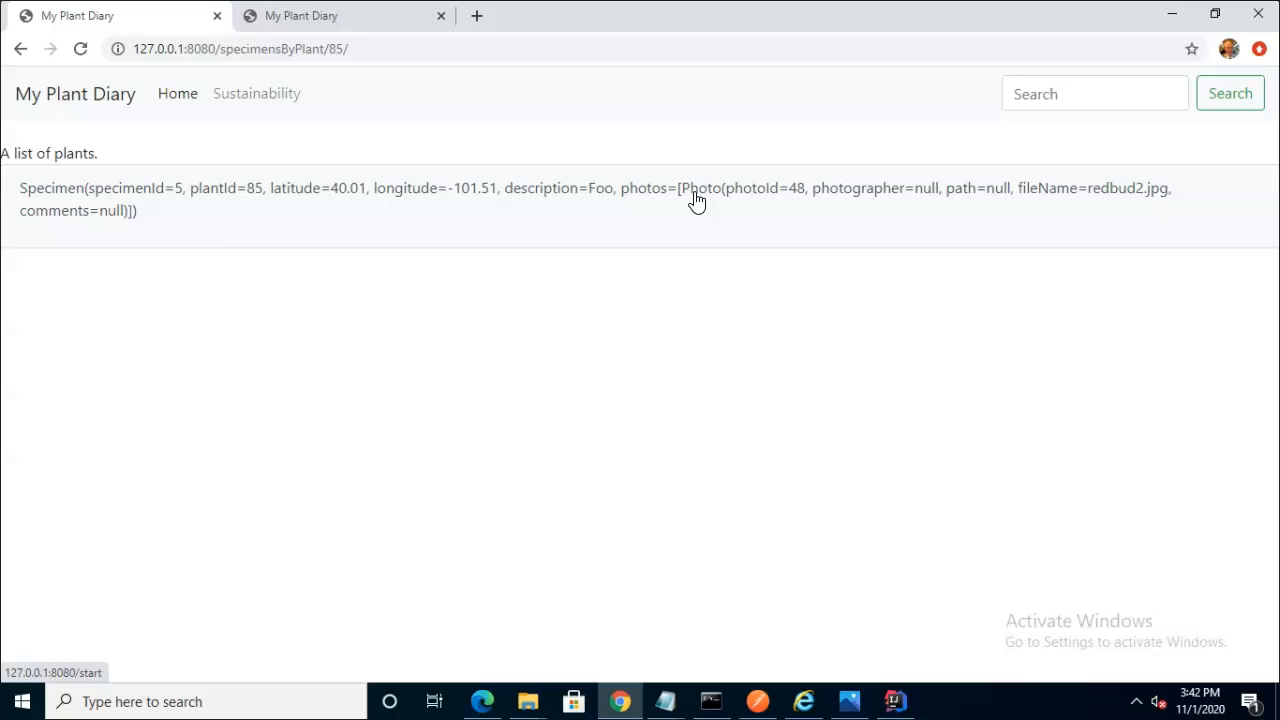
{"action": "mouse_move", "coordinate": [584, 288]}
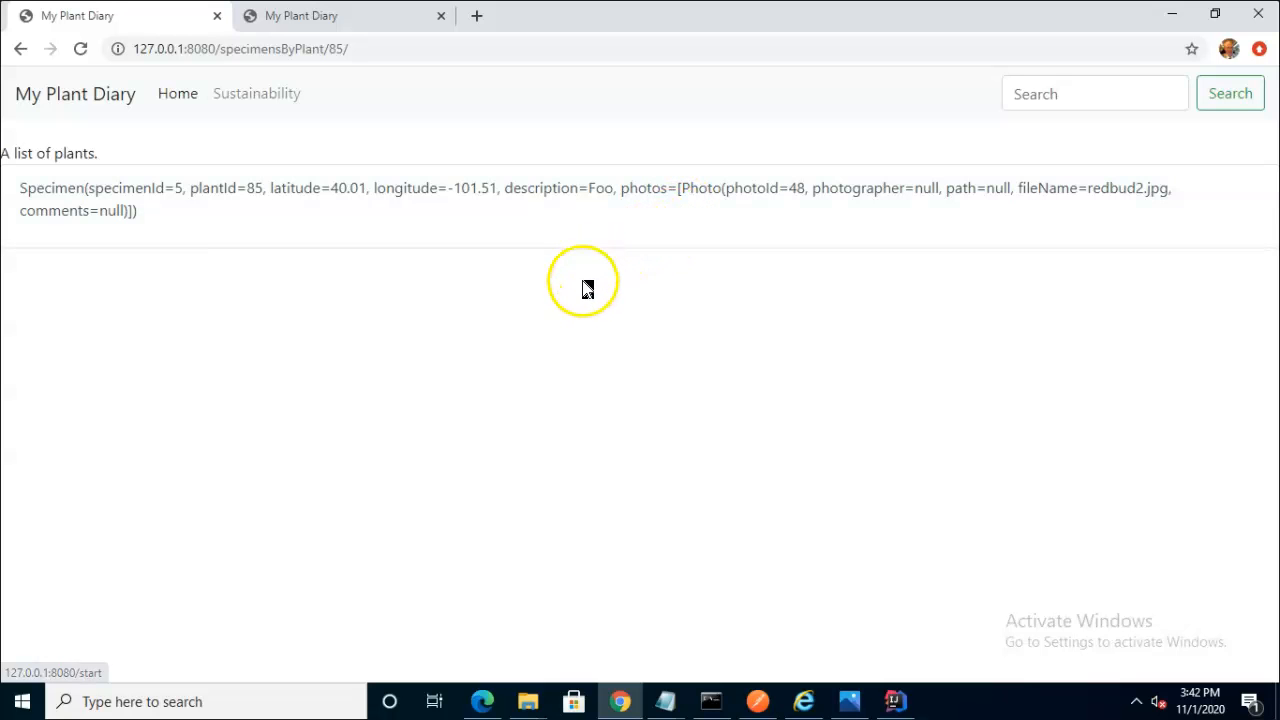
{"action": "mouse_move", "coordinate": [20, 690]}
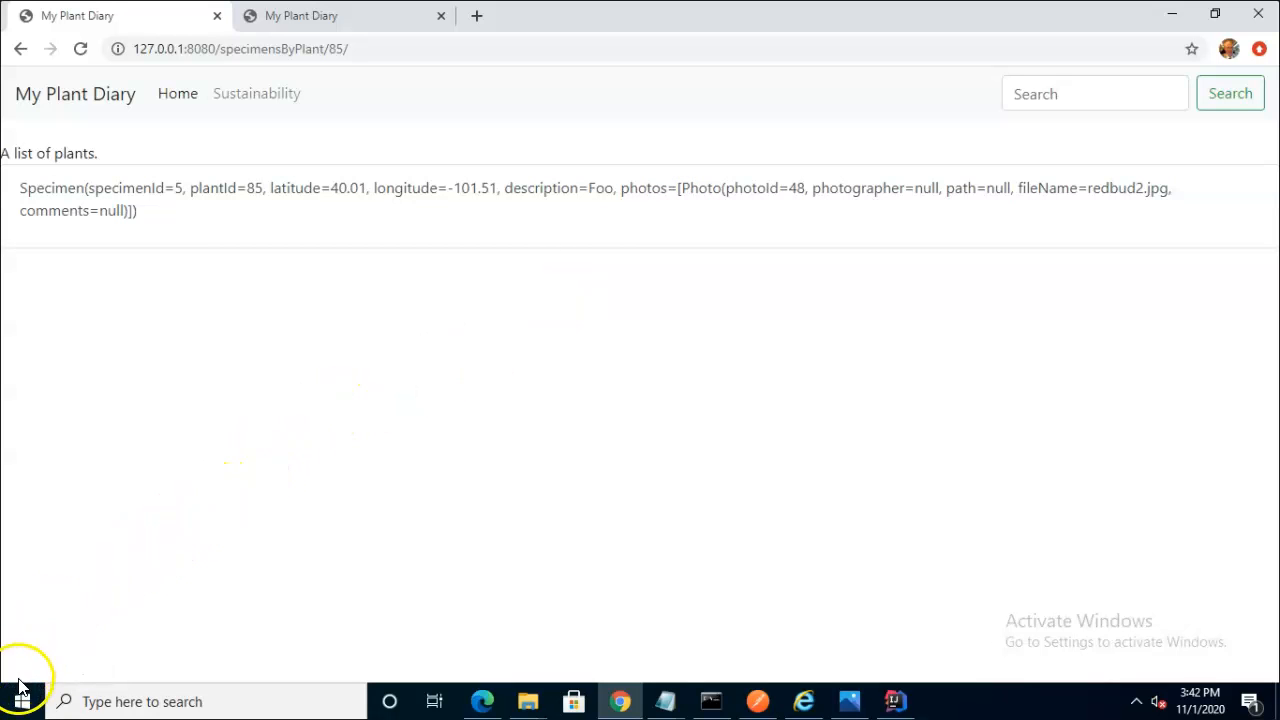